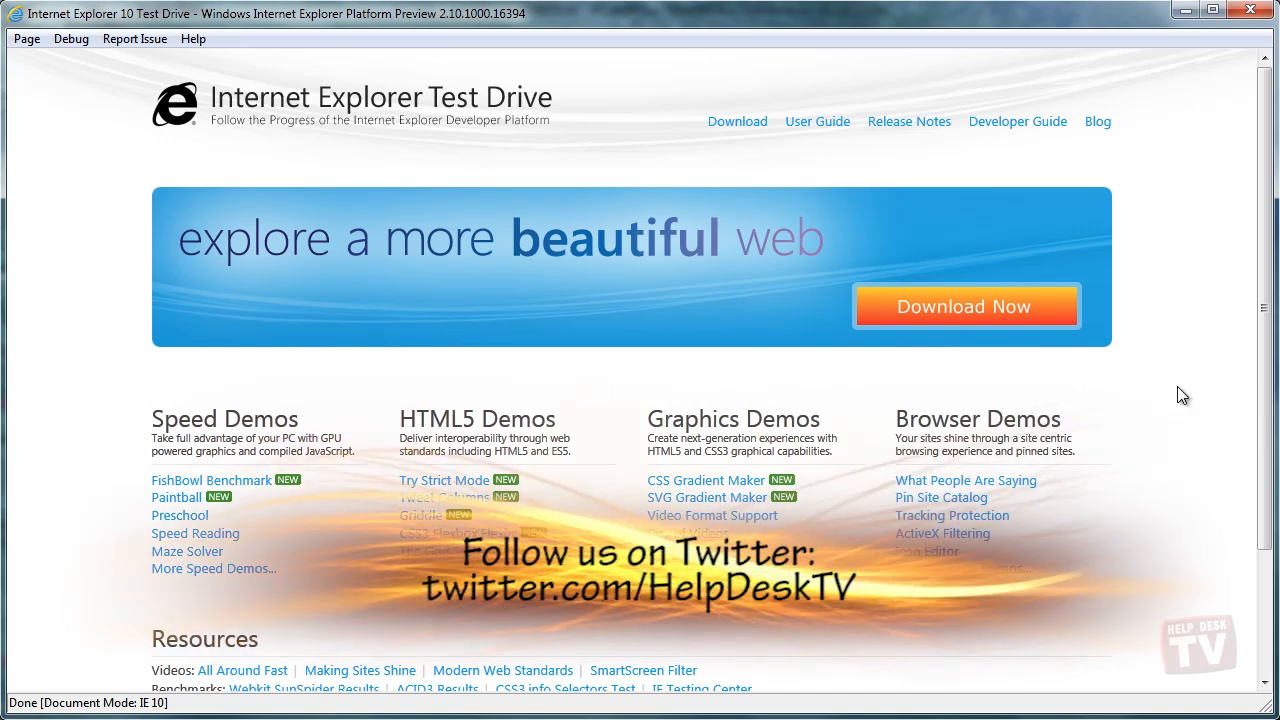
# Return from the download page to Test Drive and open the CSS Gradient Maker demo.
pyautogui.click(965, 306)
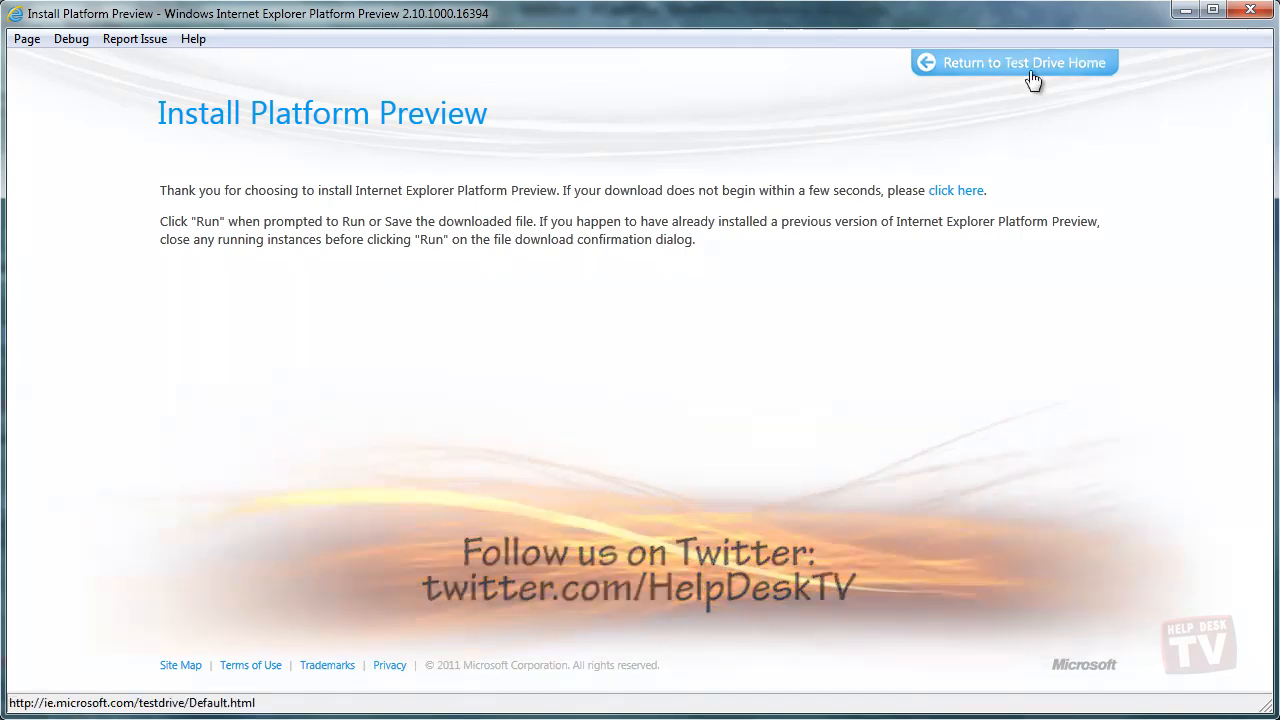
pyautogui.click(1013, 62)
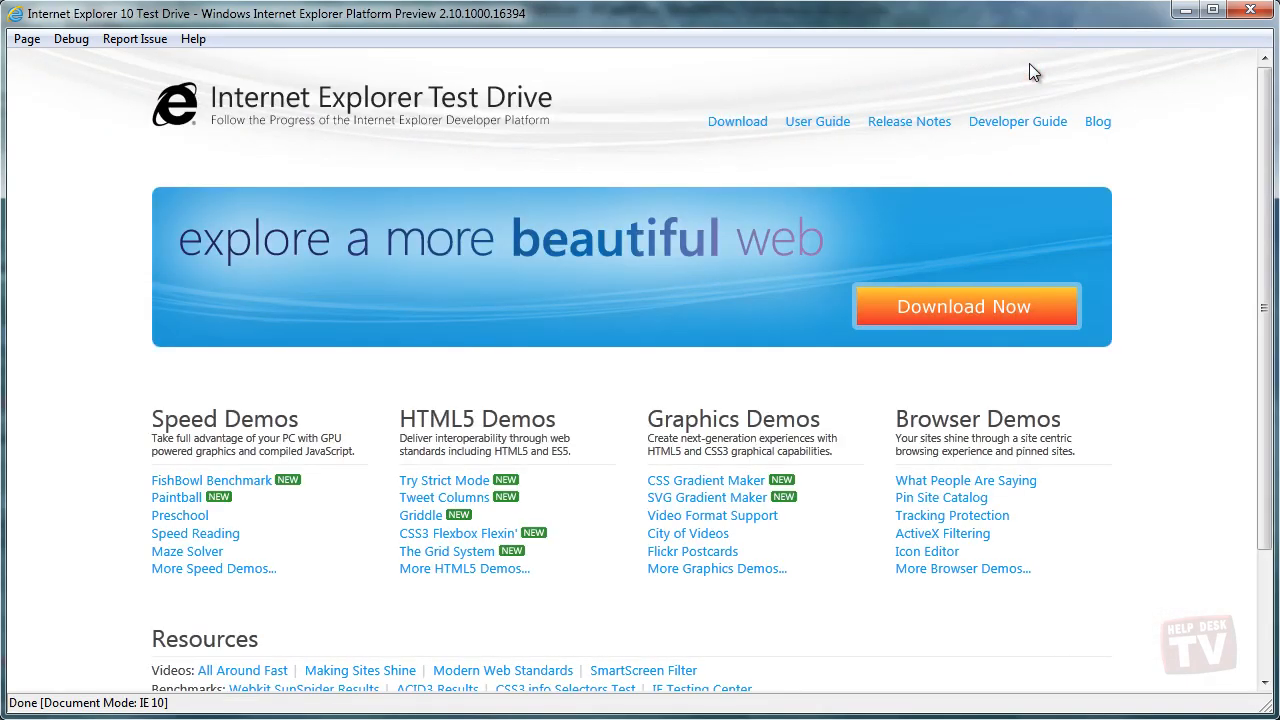
pyautogui.moveTo(784, 651)
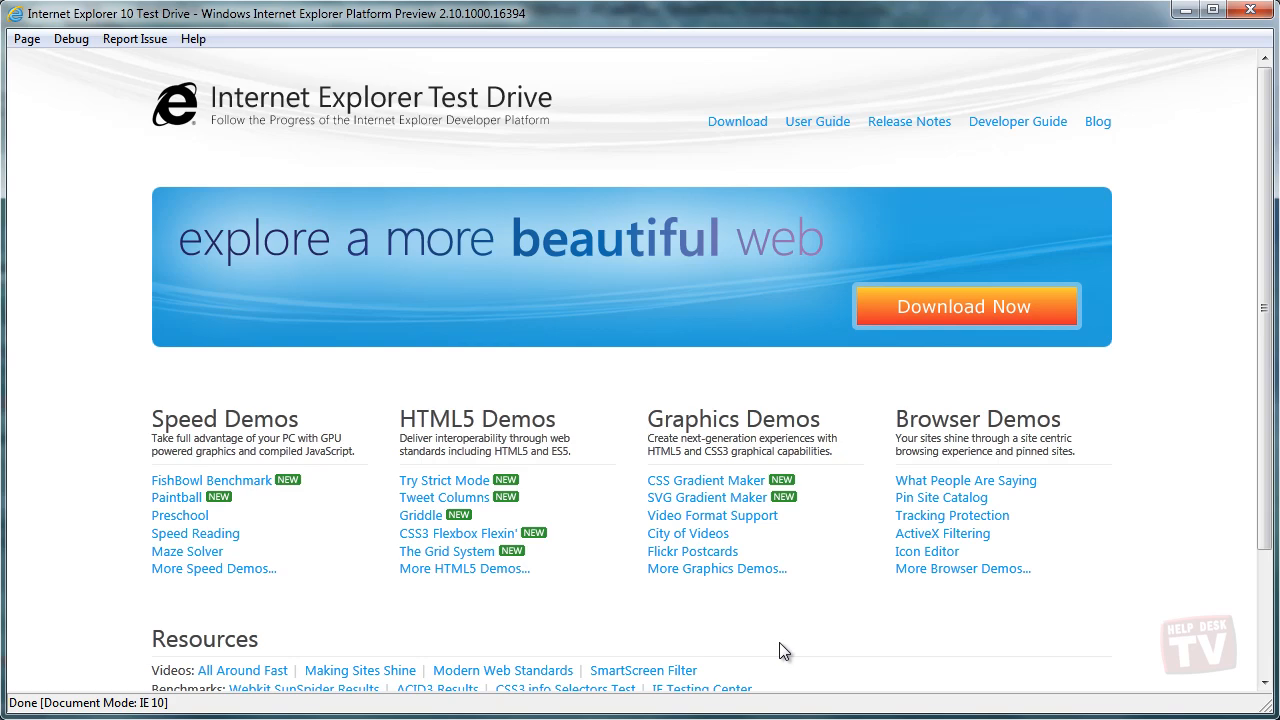
pyautogui.click(706, 480)
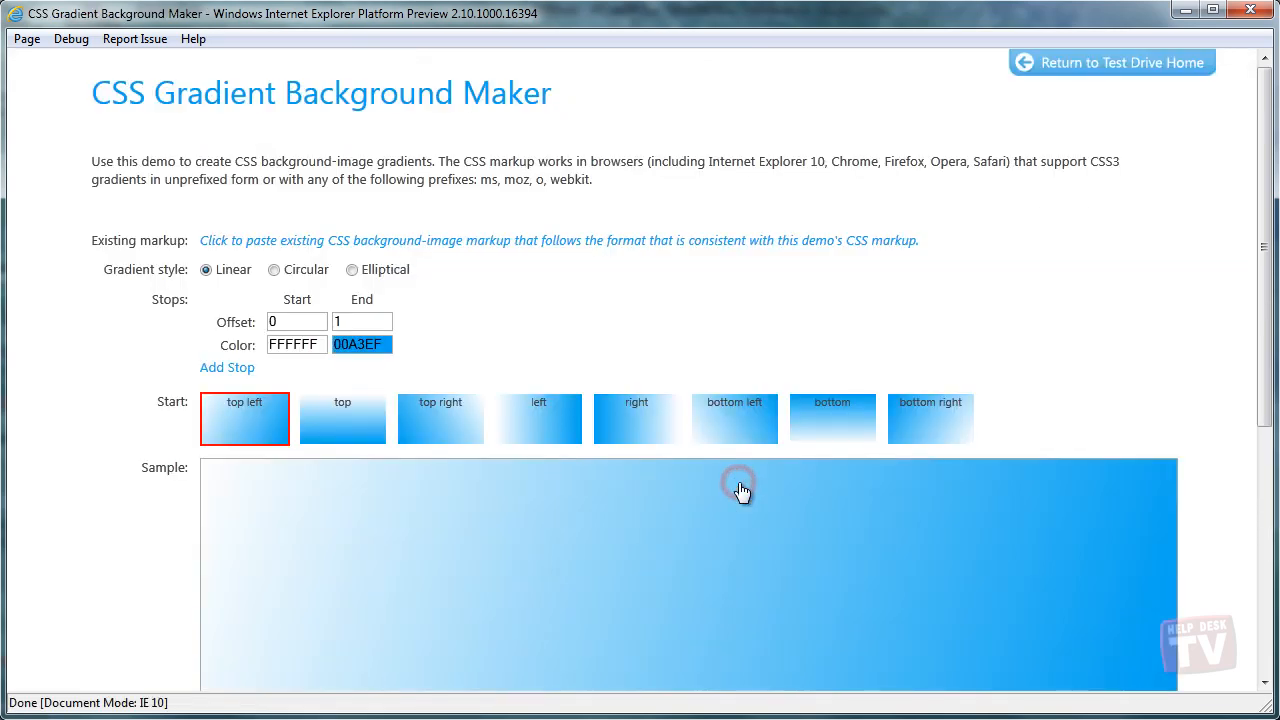
pyautogui.scroll(-3)
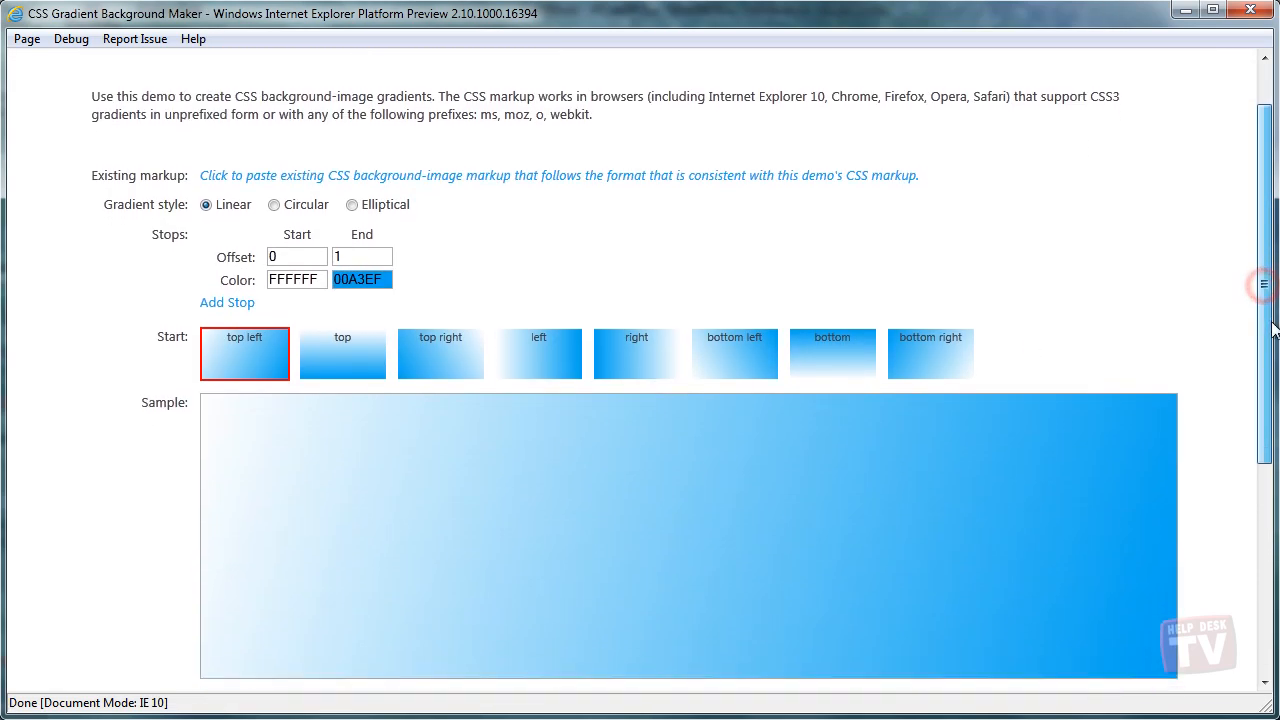
pyautogui.scroll(-3)
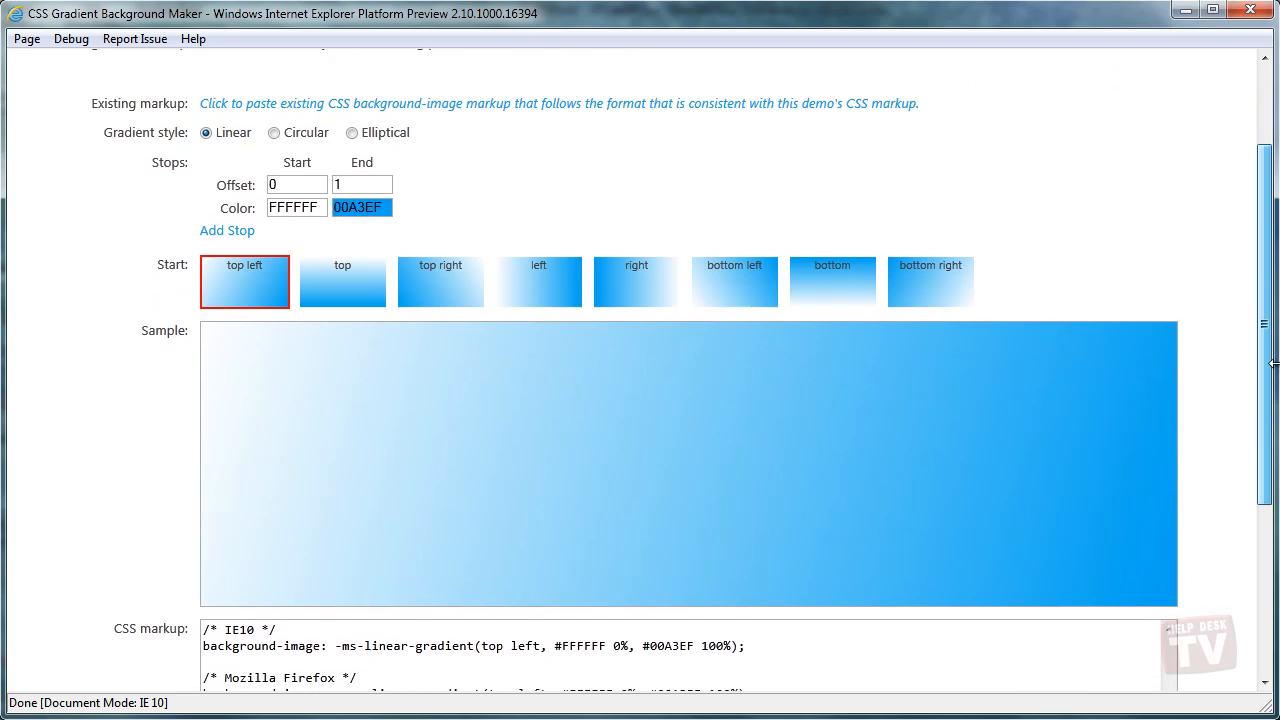
# Try left, bottom-left and bottom-right gradient start positions, settling back on left.
pyautogui.click(538, 280)
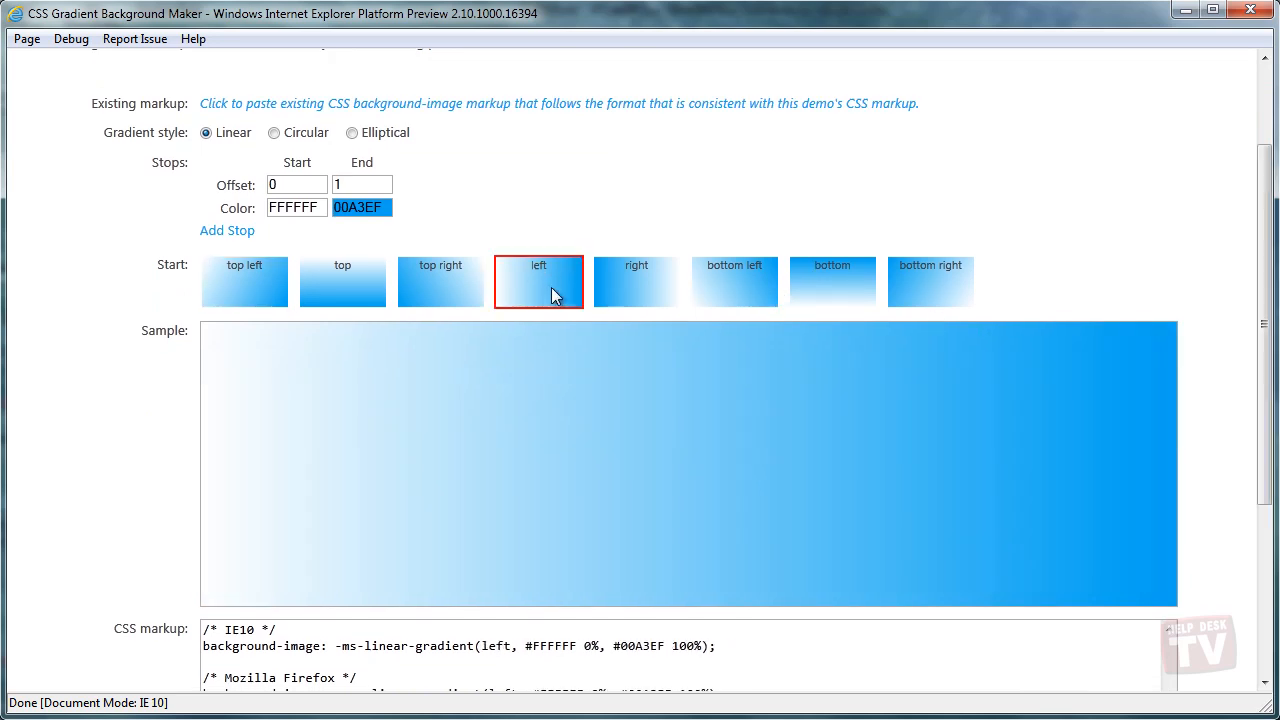
pyautogui.click(734, 281)
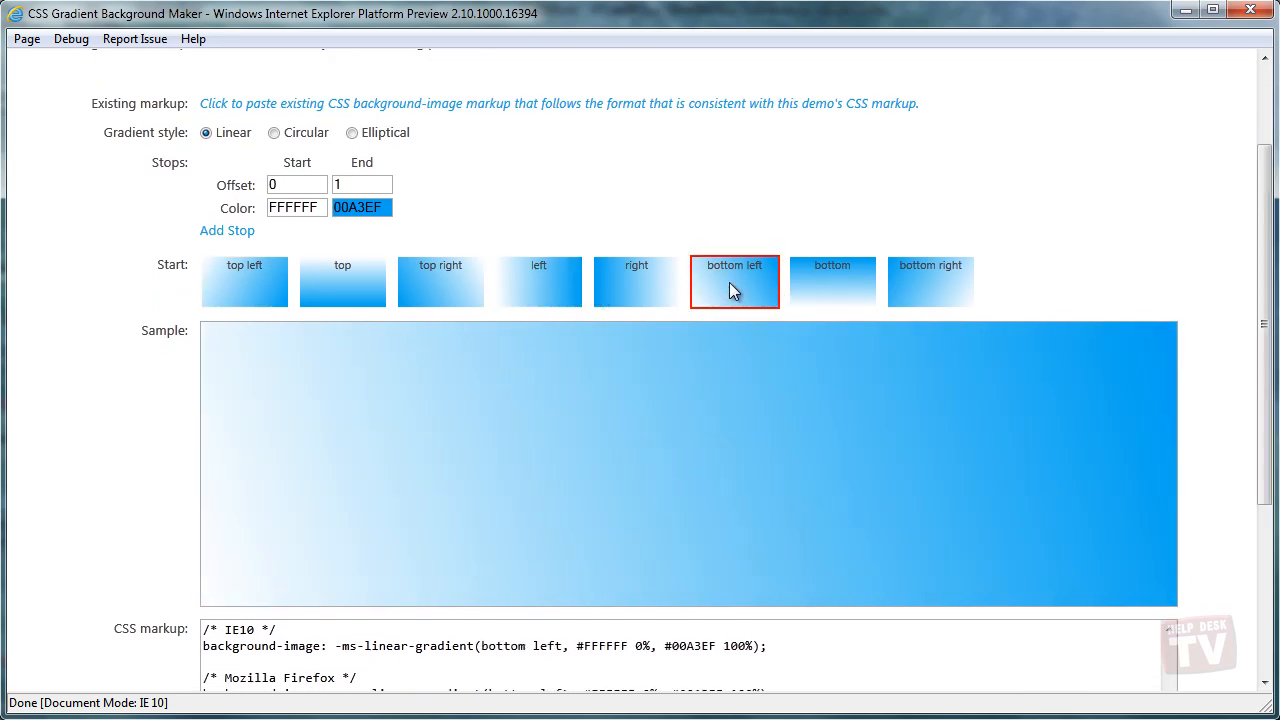
pyautogui.click(929, 281)
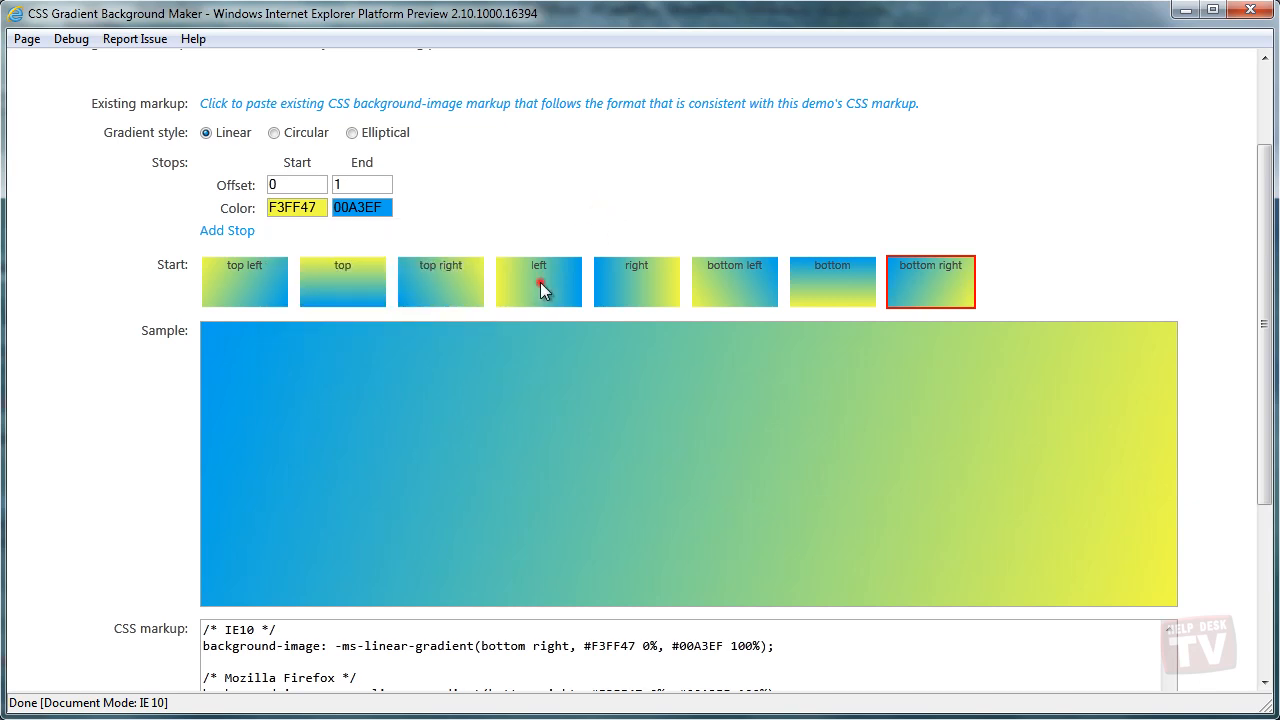
pyautogui.click(538, 281)
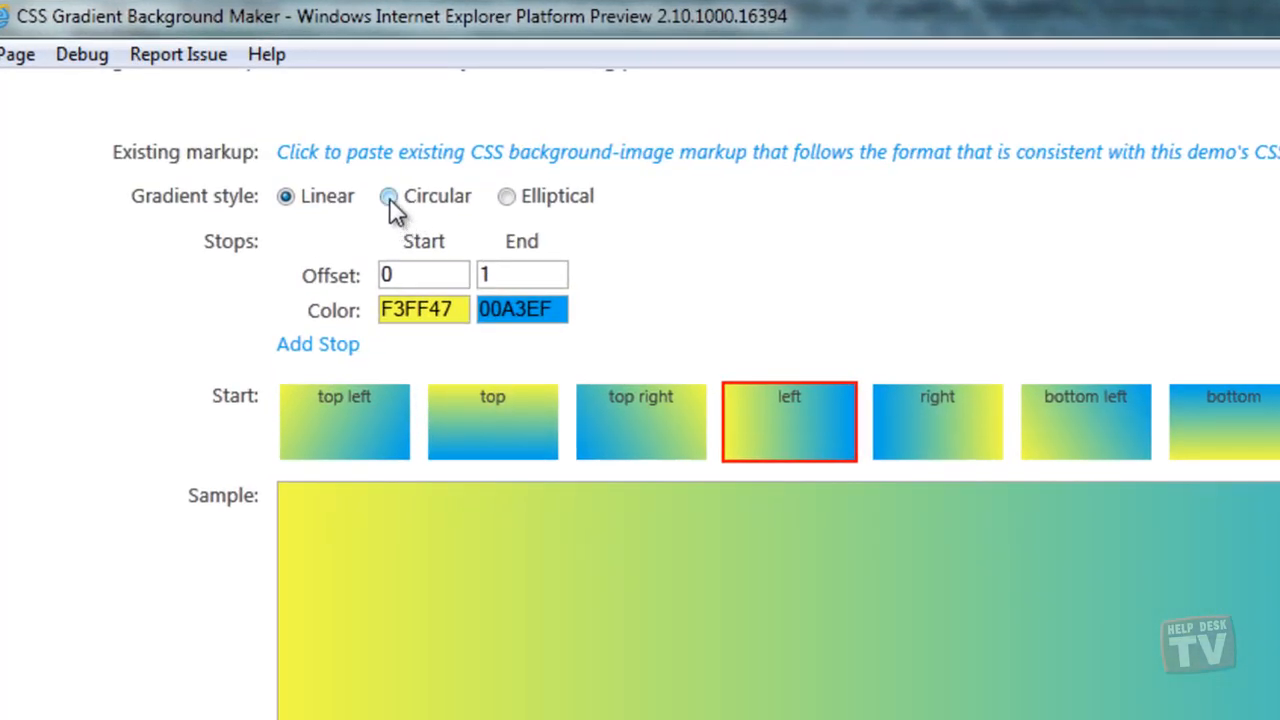
# Switch the gradient style to circular, then elliptical.
pyautogui.click(389, 196)
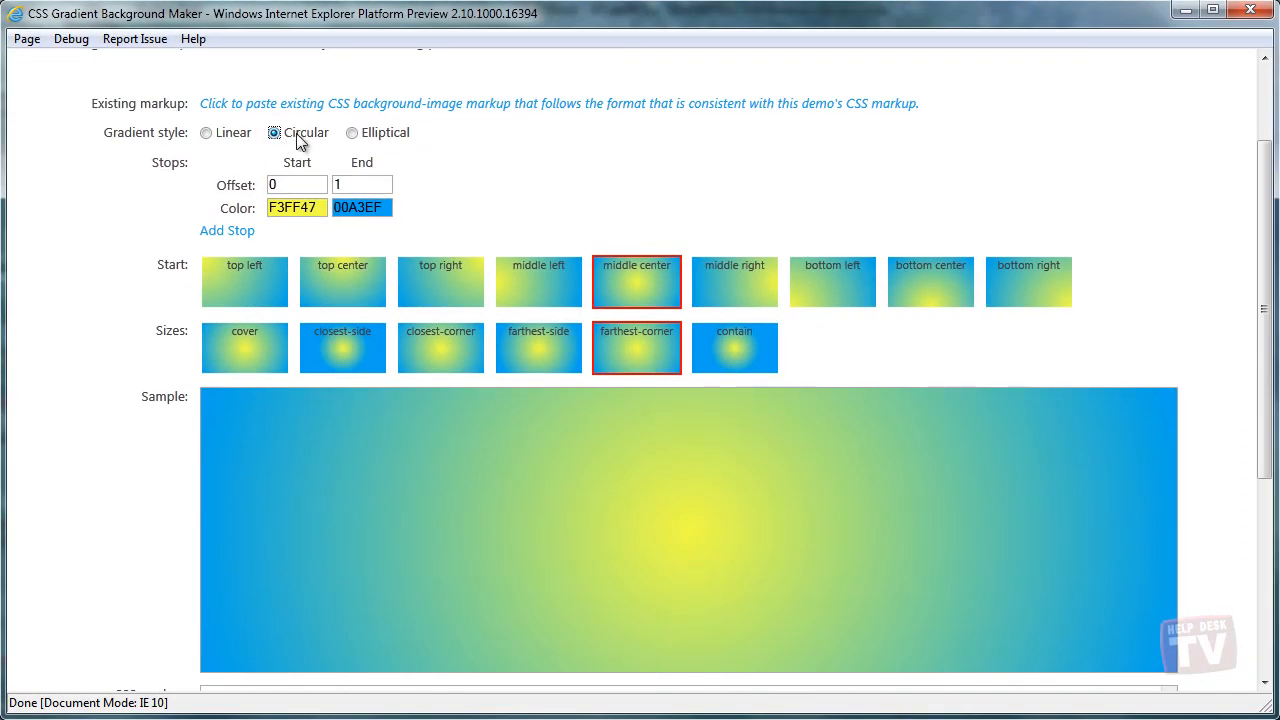
pyautogui.click(353, 132)
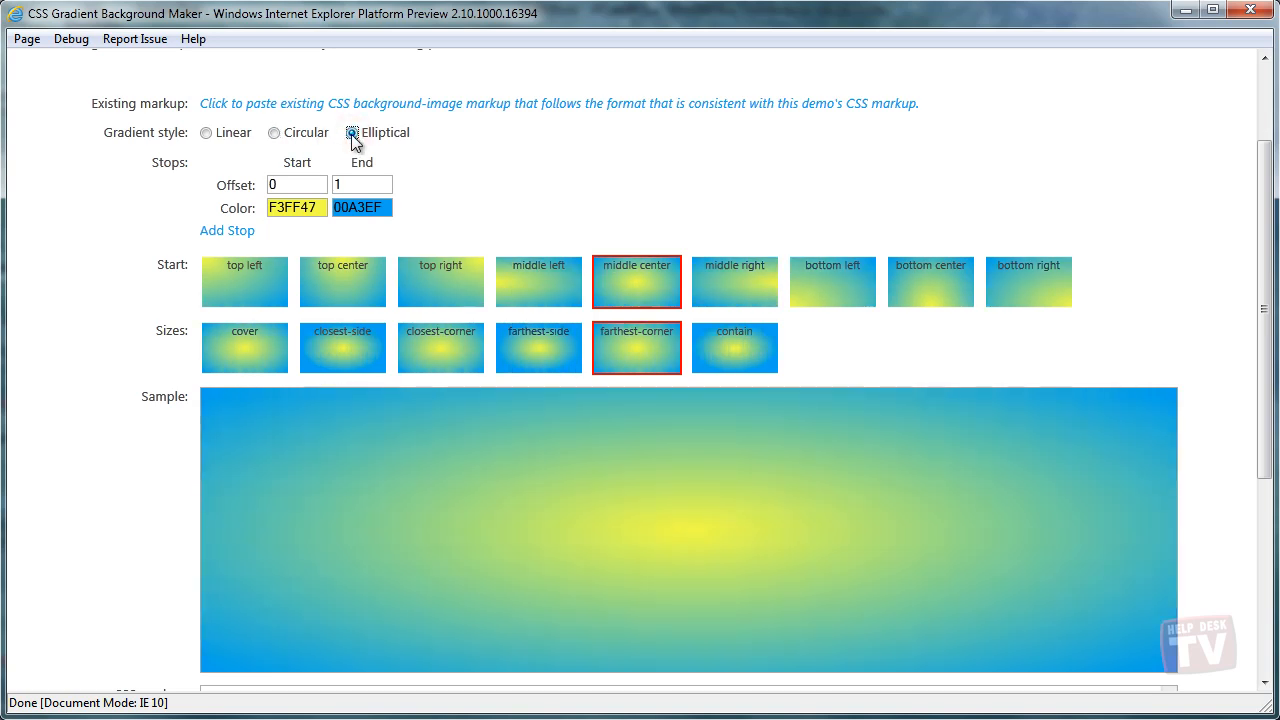
pyautogui.click(351, 132)
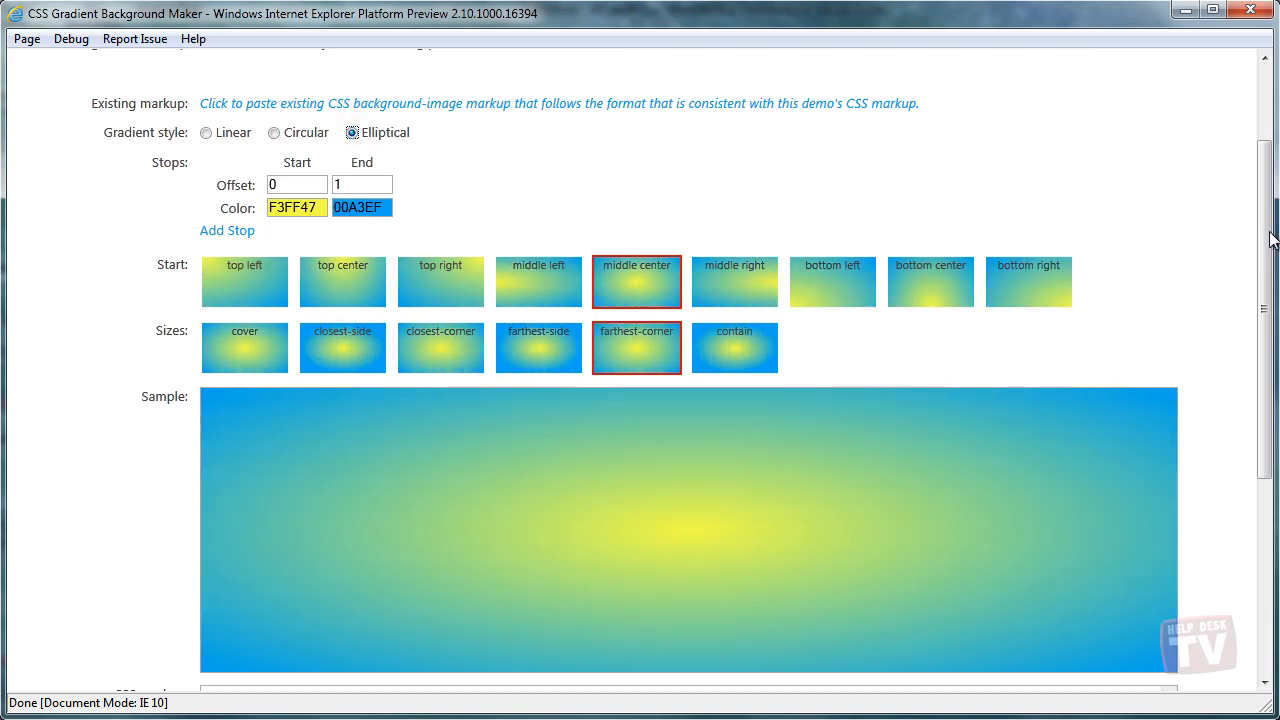
pyautogui.scroll(-3)
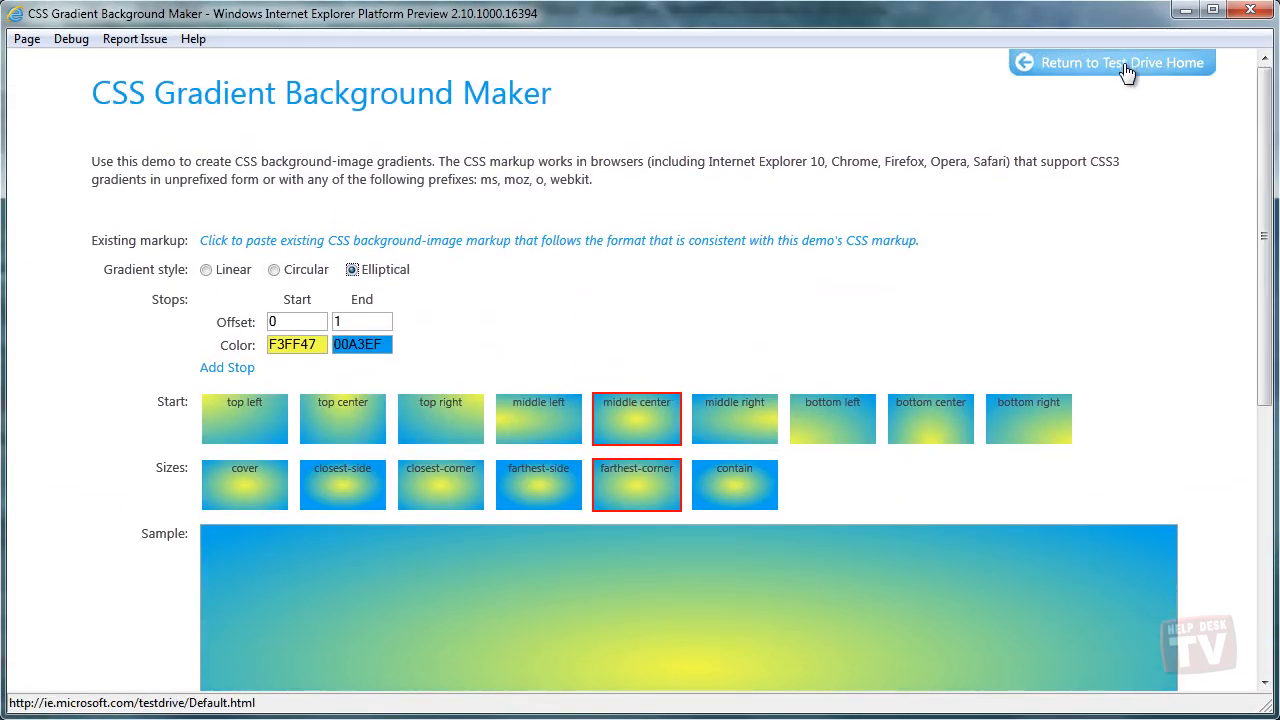
# Open the Tweet Columns demo and add tweets, first one at a time, then automatically.
pyautogui.click(1123, 62)
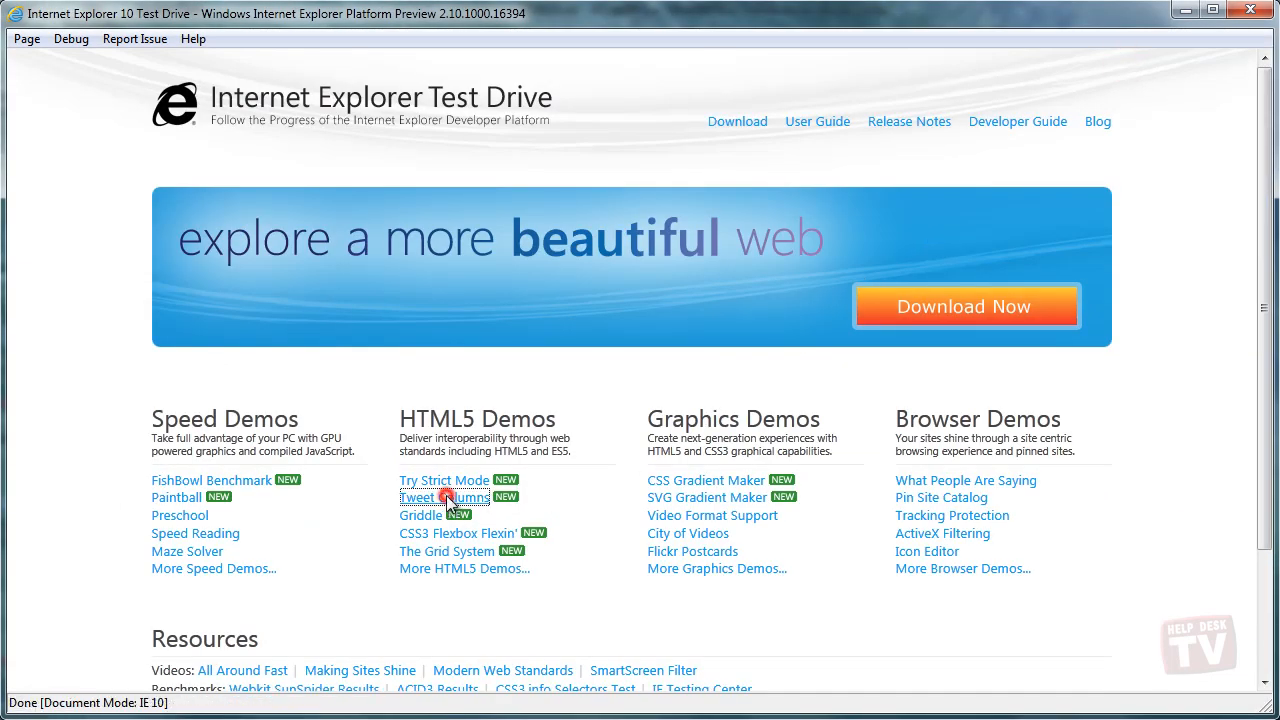
pyautogui.click(444, 497)
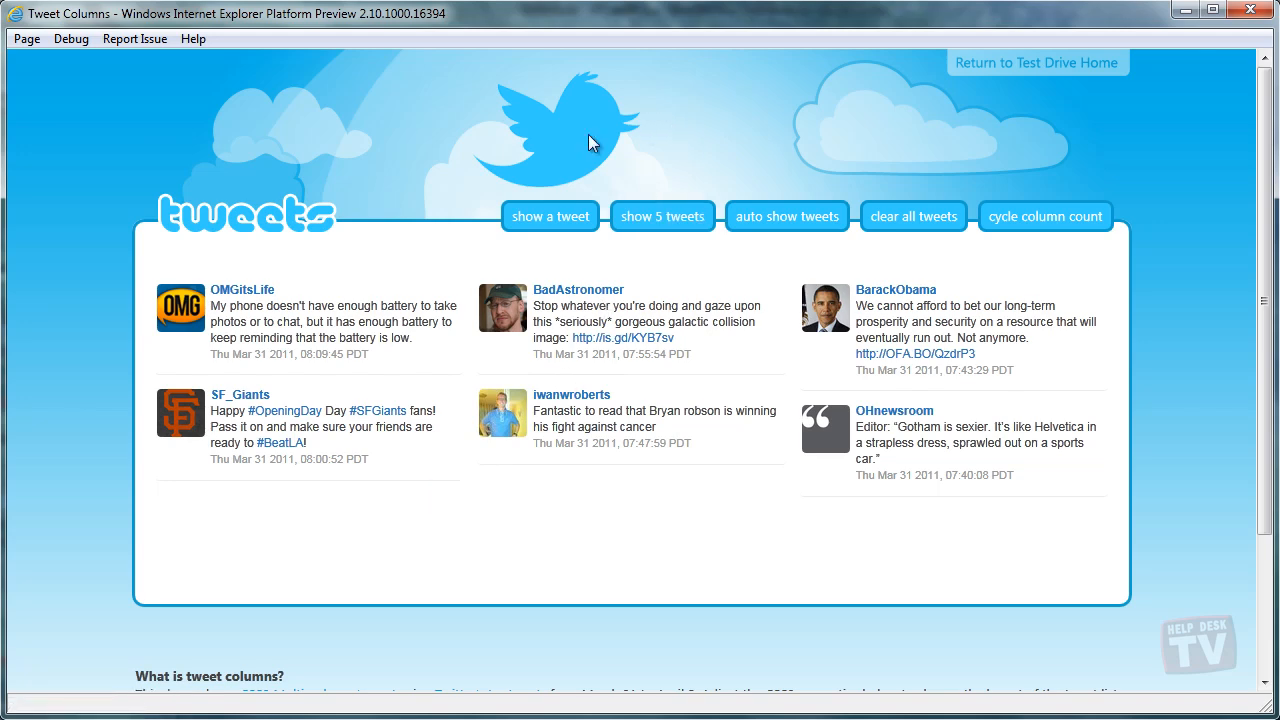
pyautogui.click(550, 216)
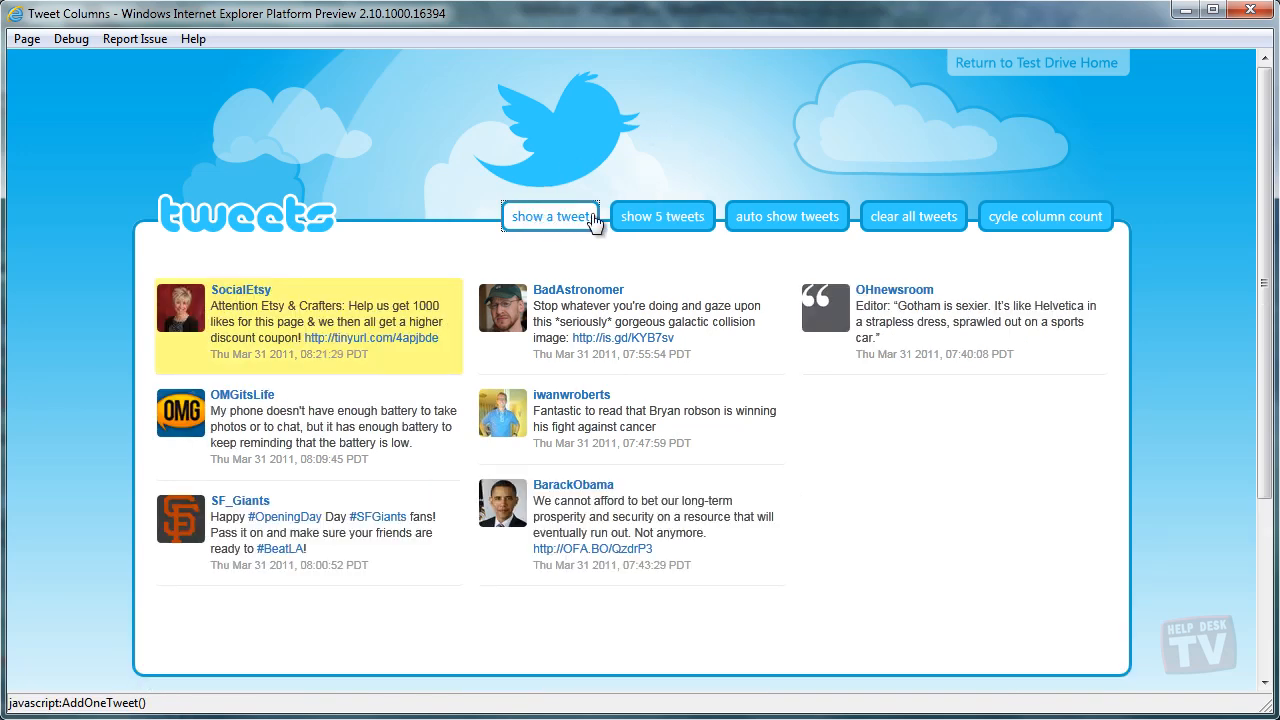
pyautogui.click(787, 216)
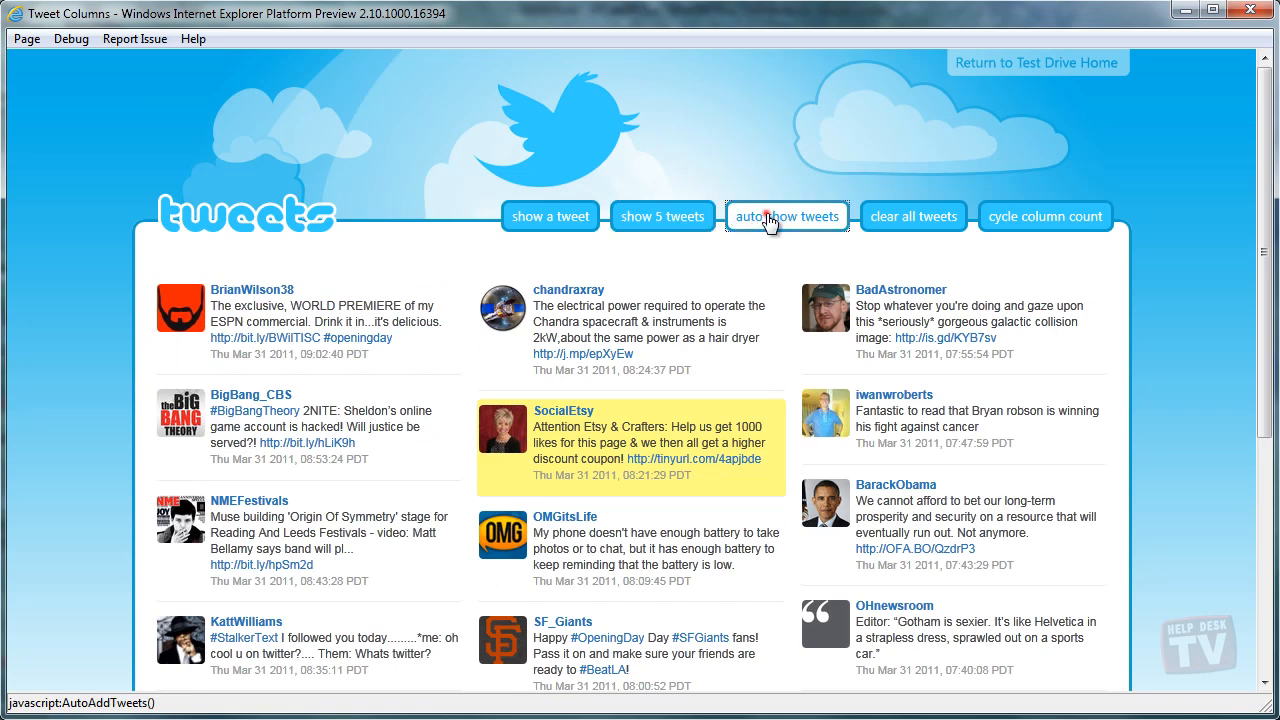
pyautogui.click(787, 216)
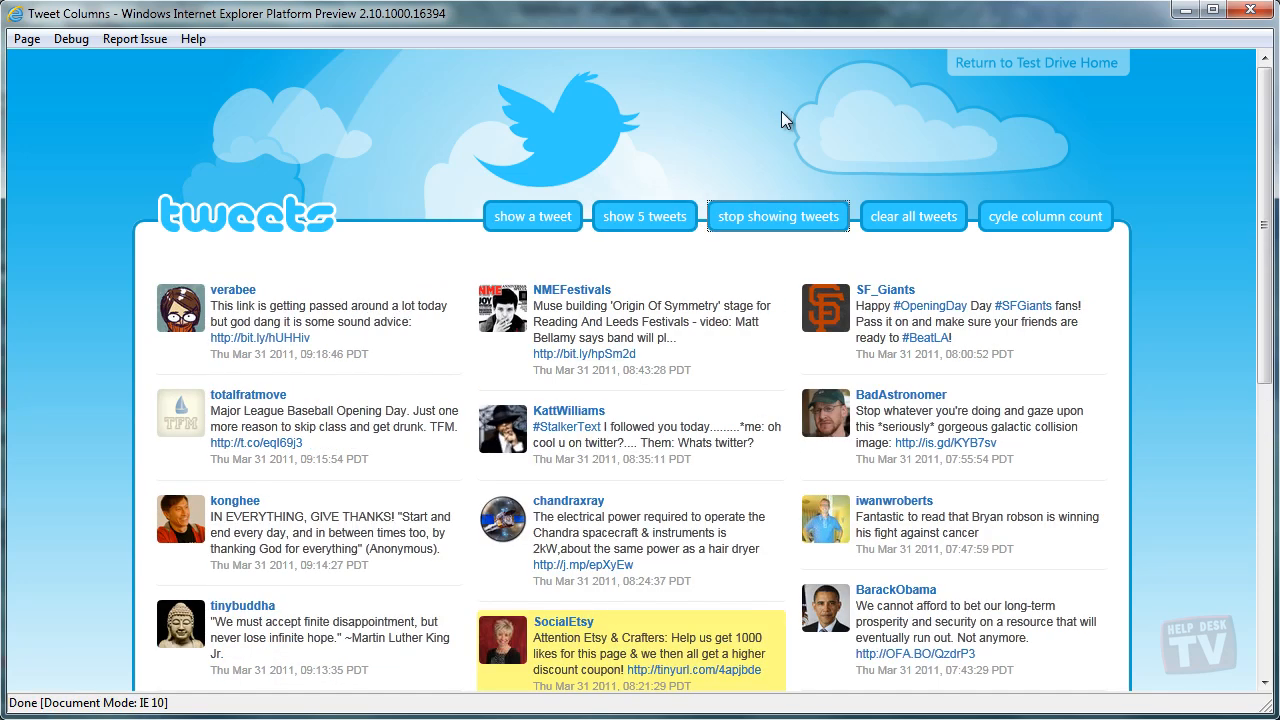
pyautogui.moveTo(1030, 165)
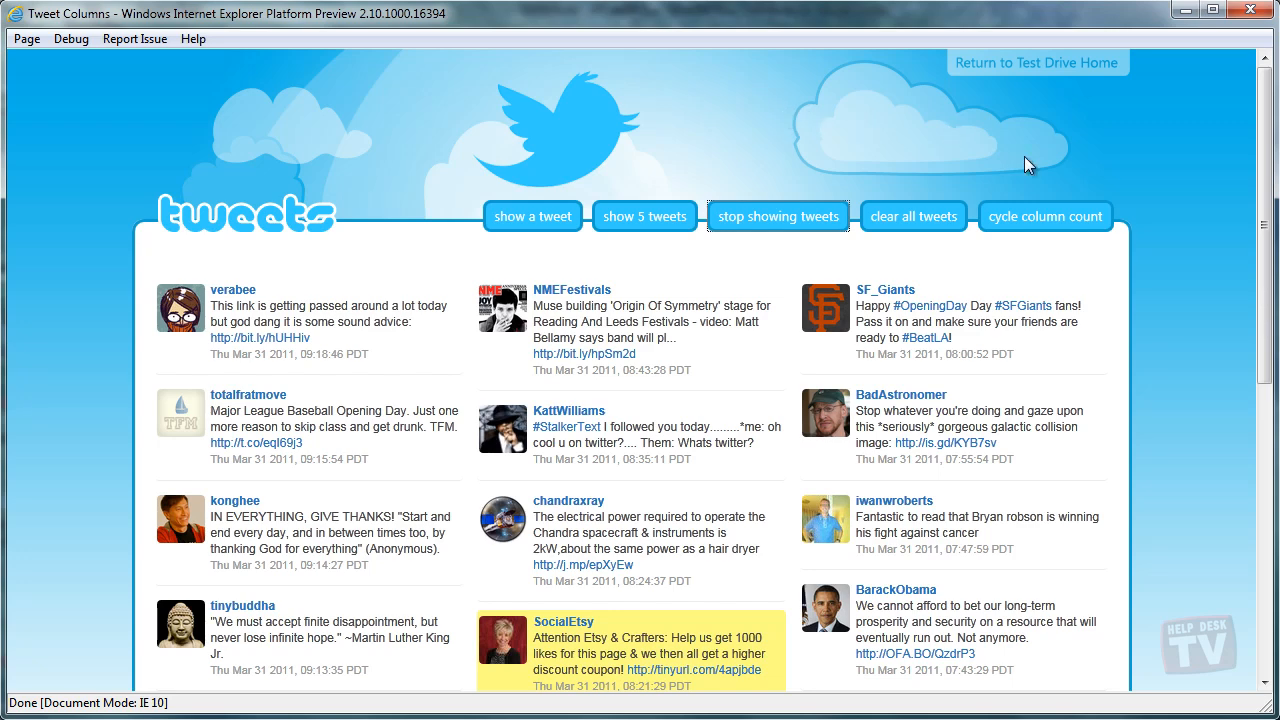
# Cycle the column count to four tweet columns, then close Internet Explorer.
pyautogui.click(1045, 216)
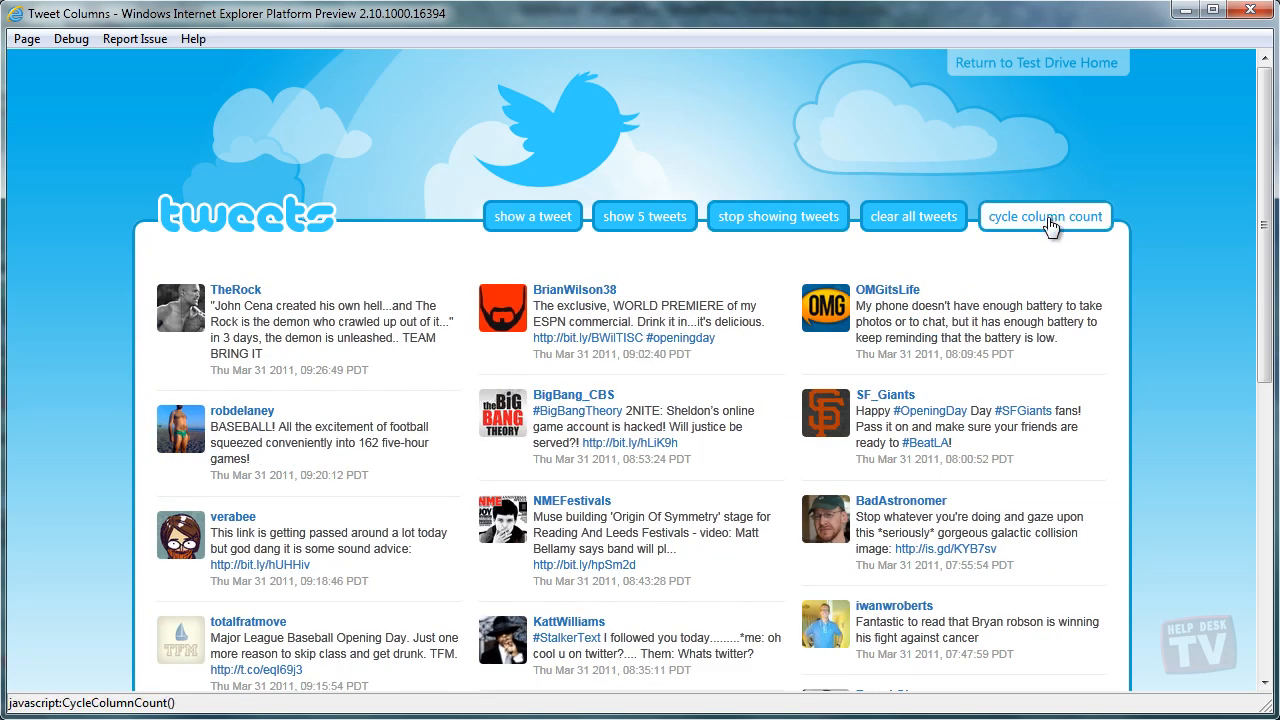
pyautogui.click(1045, 216)
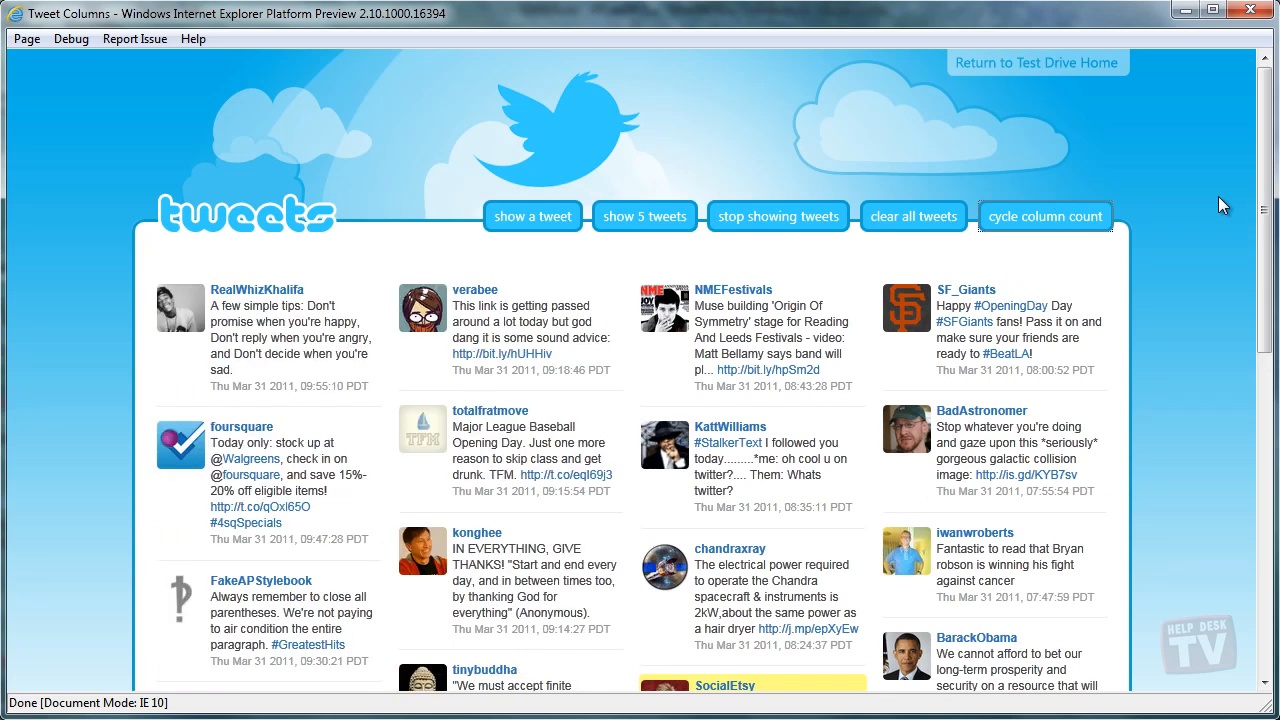
pyautogui.click(532, 216)
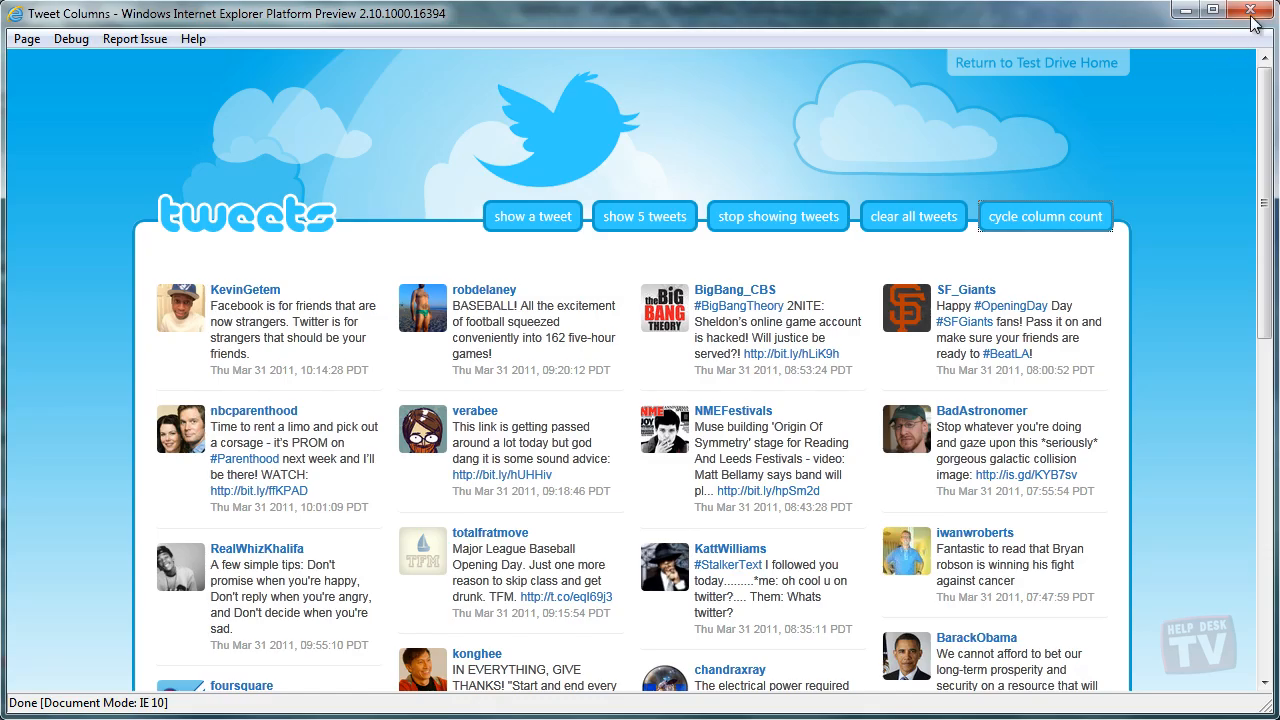
pyautogui.click(1251, 11)
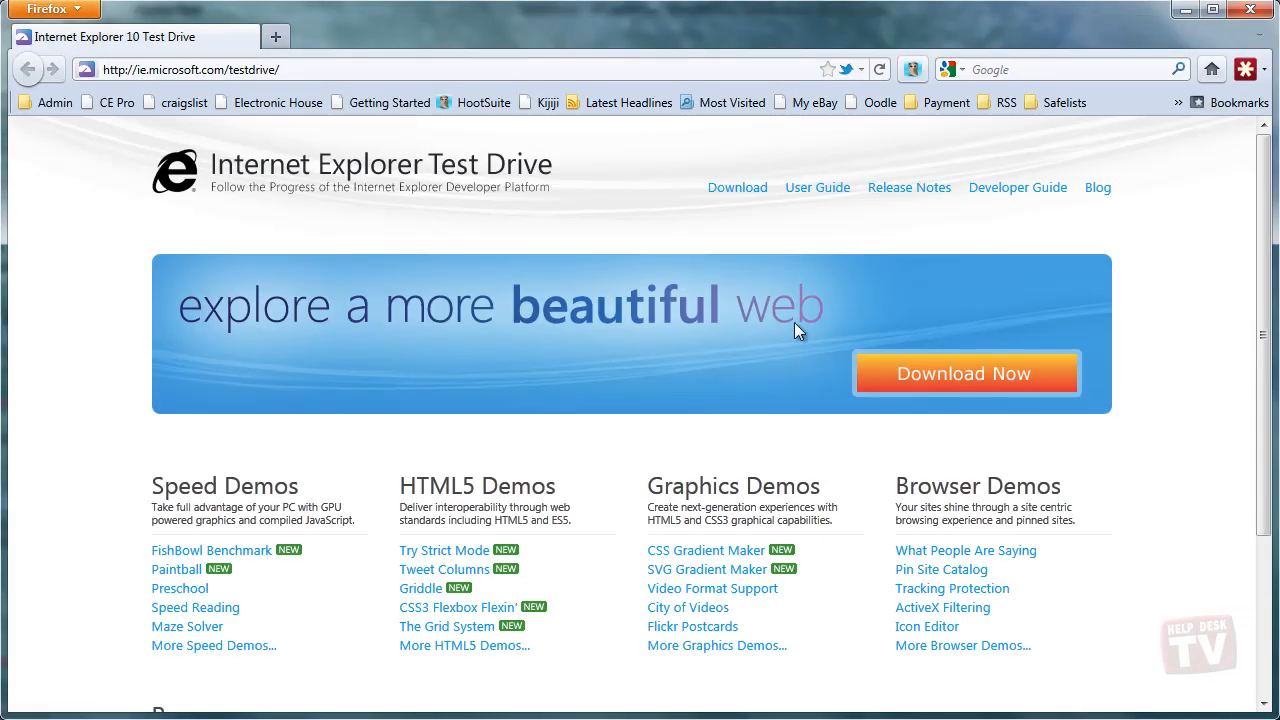
# Run the Tweet Columns demo in Firefox at four columns, then close Firefox.
pyautogui.click(443, 569)
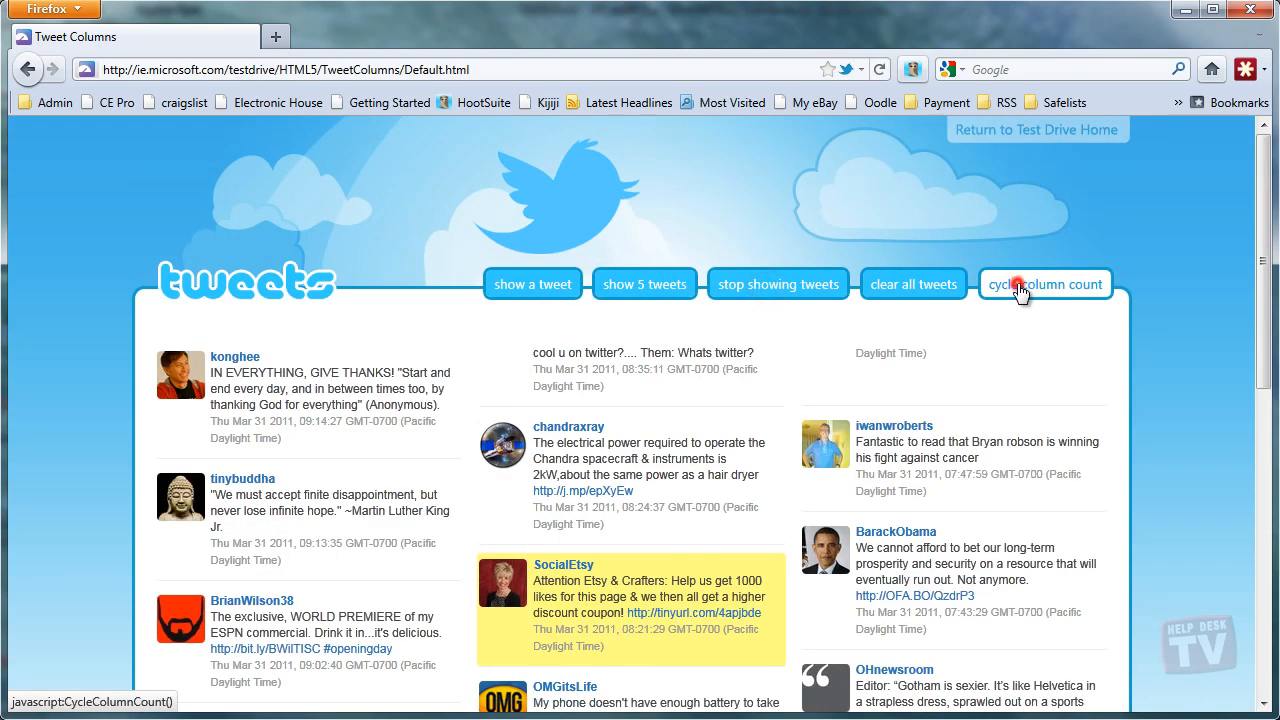
pyautogui.click(1045, 284)
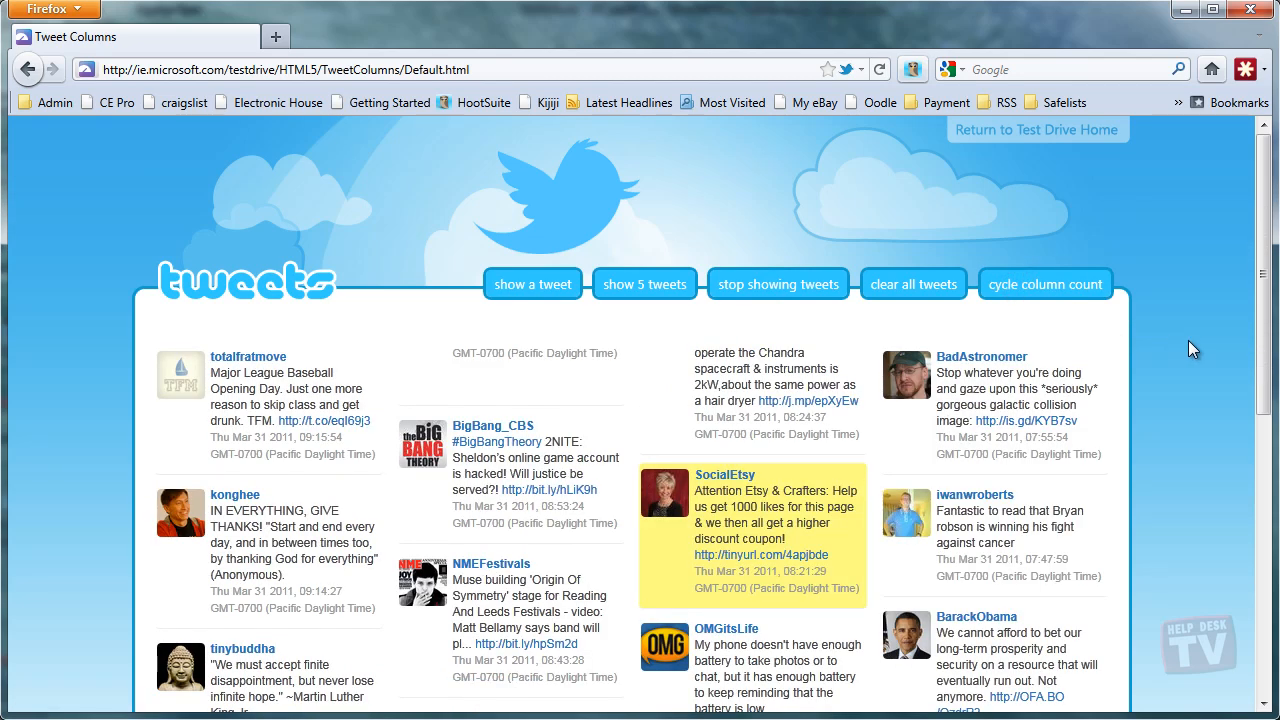
pyautogui.click(532, 284)
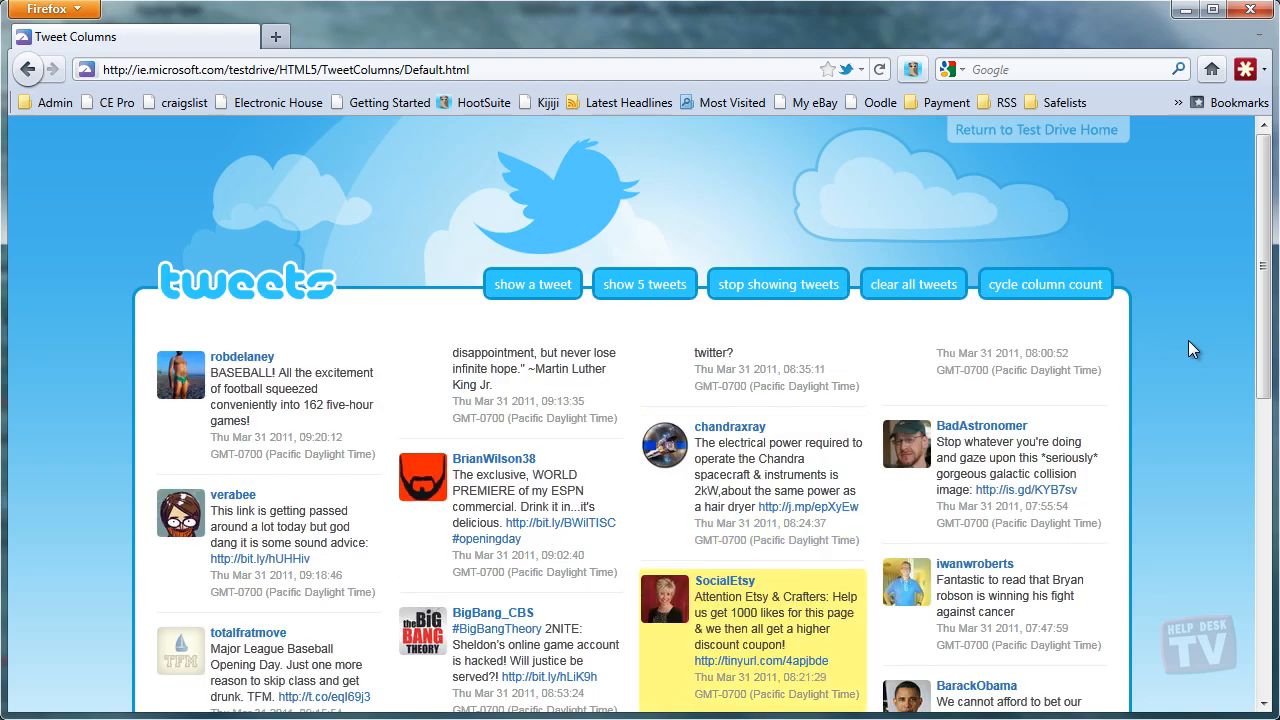
pyautogui.click(532, 284)
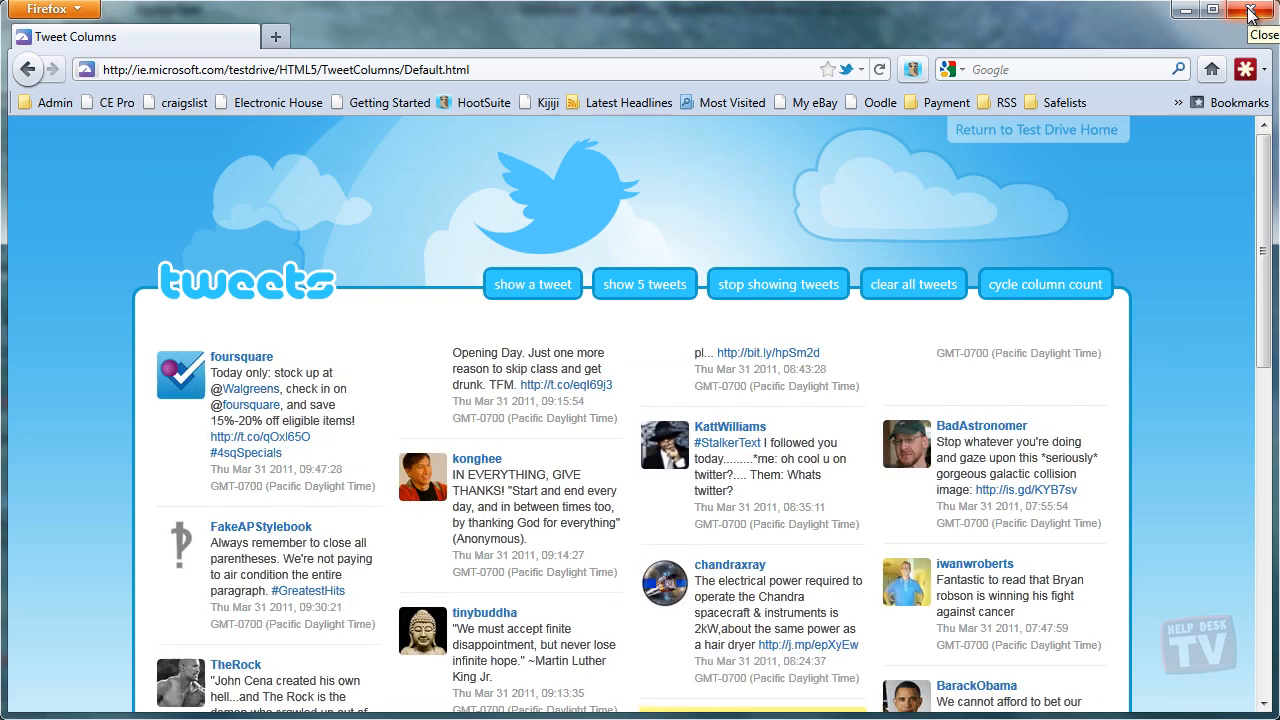
pyautogui.click(1251, 9)
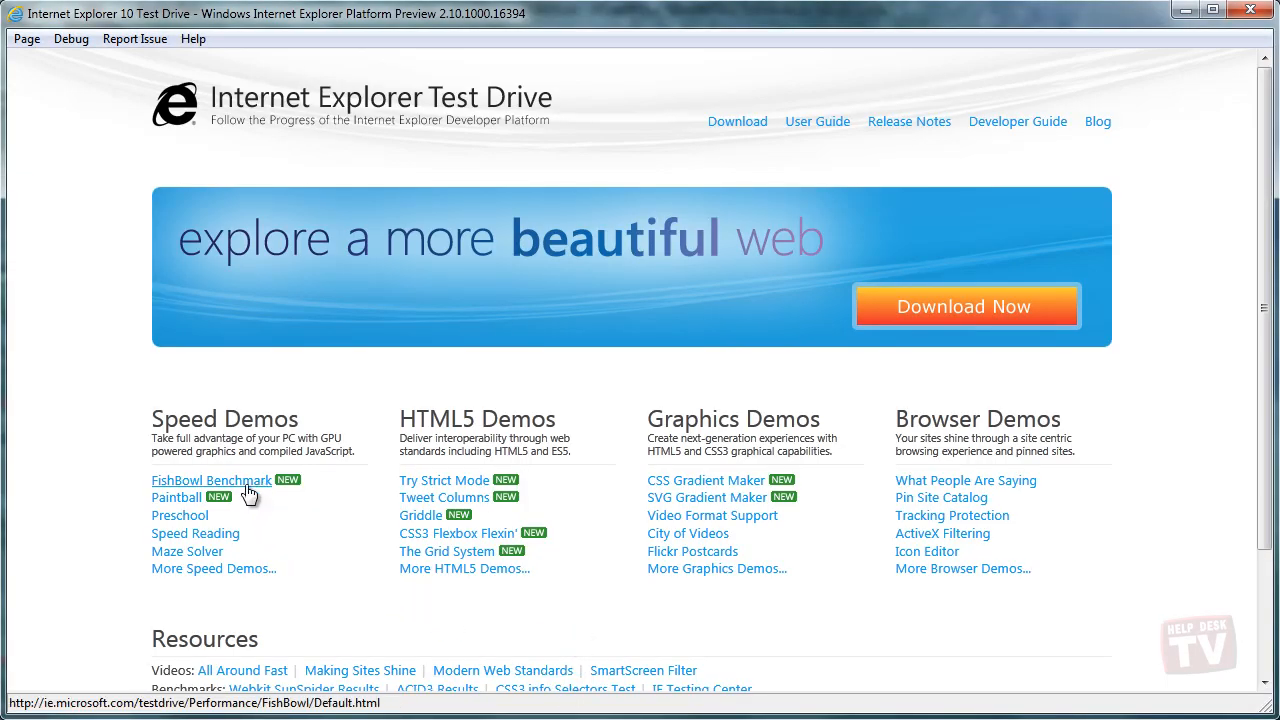
# Launch the Fishbowl benchmark and choose 250 from the Fish dropdown.
pyautogui.click(211, 480)
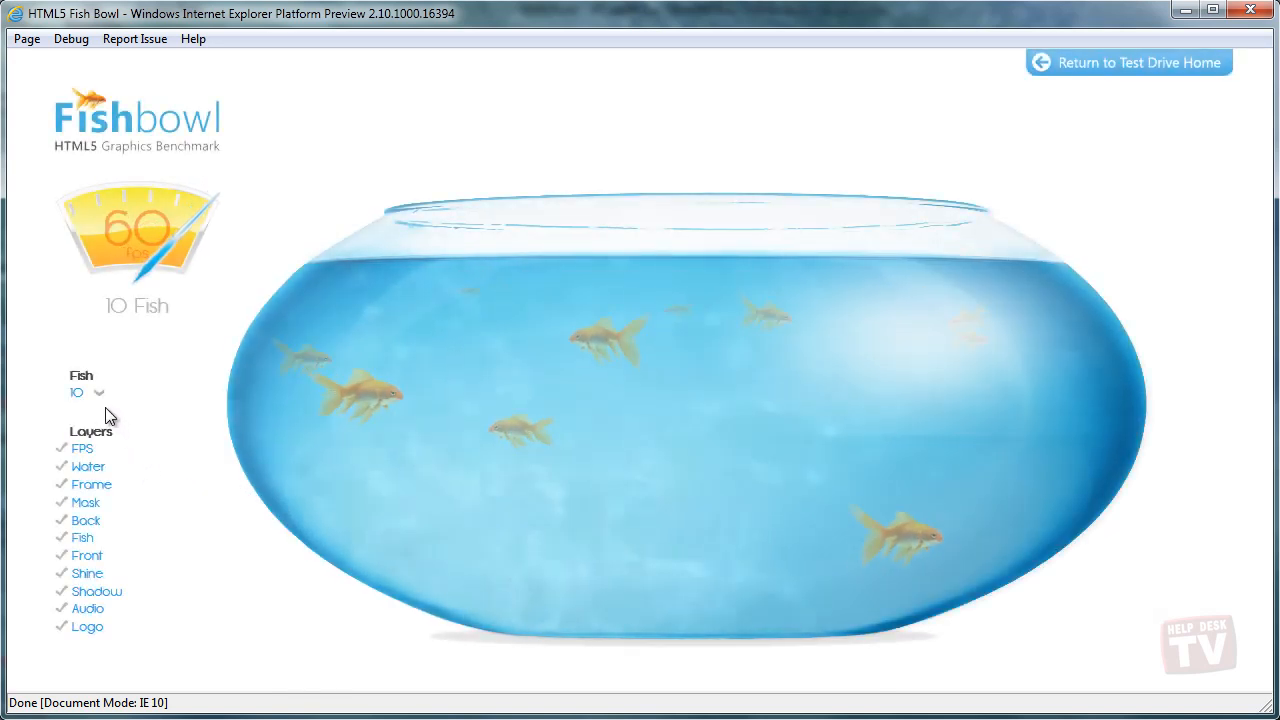
pyautogui.click(98, 392)
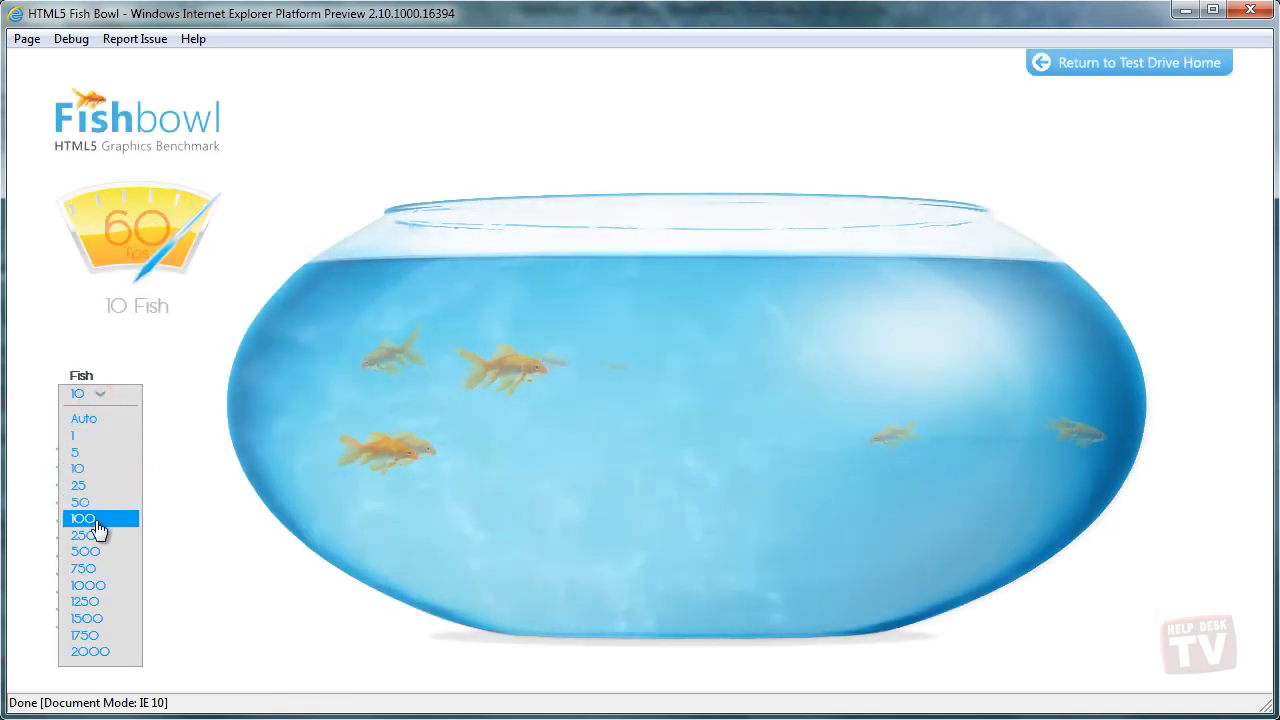
pyautogui.click(82, 534)
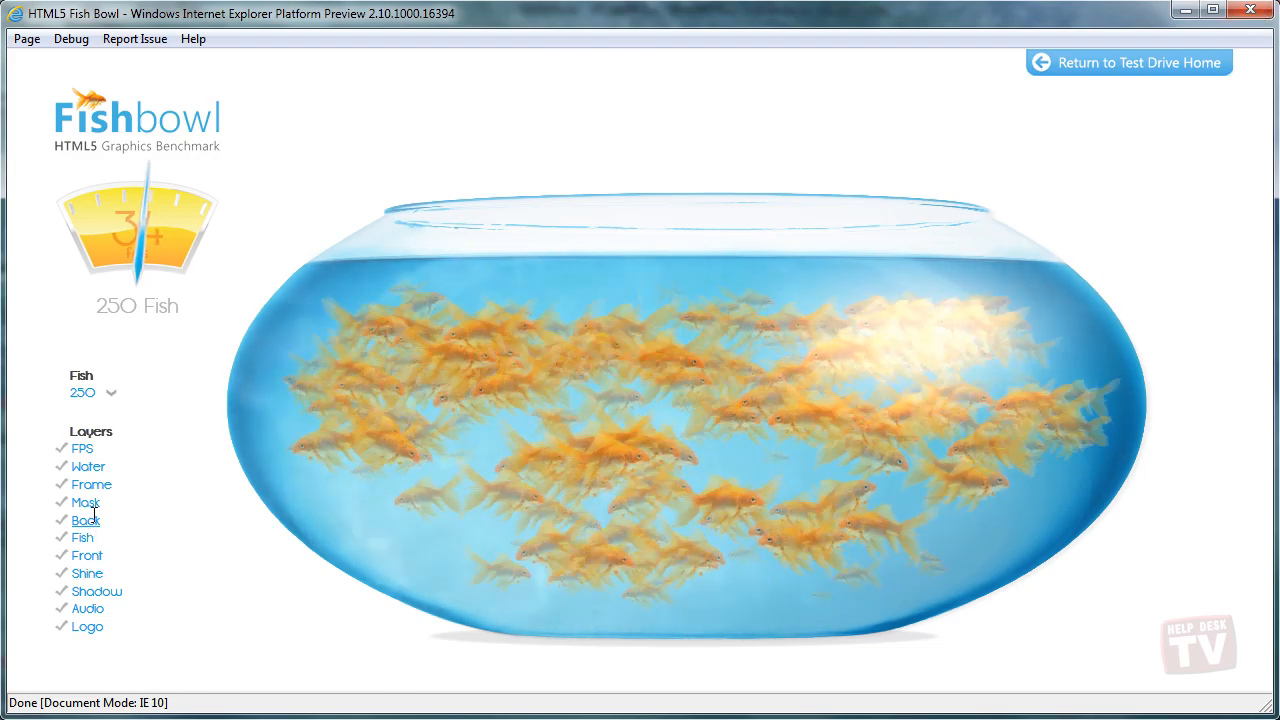
# Turn off all Fishbowl layers, then re-enable Frame, Mask, Back, Front and Shadow.
pyautogui.click(88, 466)
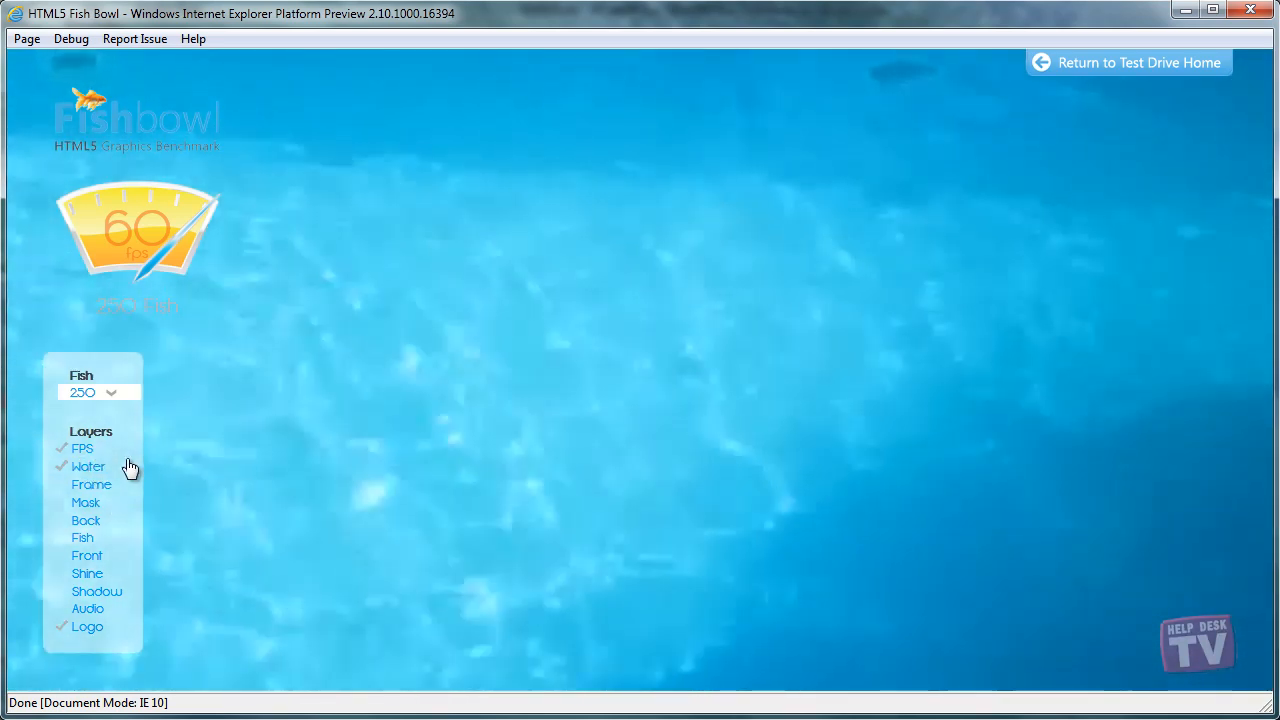
pyautogui.click(91, 484)
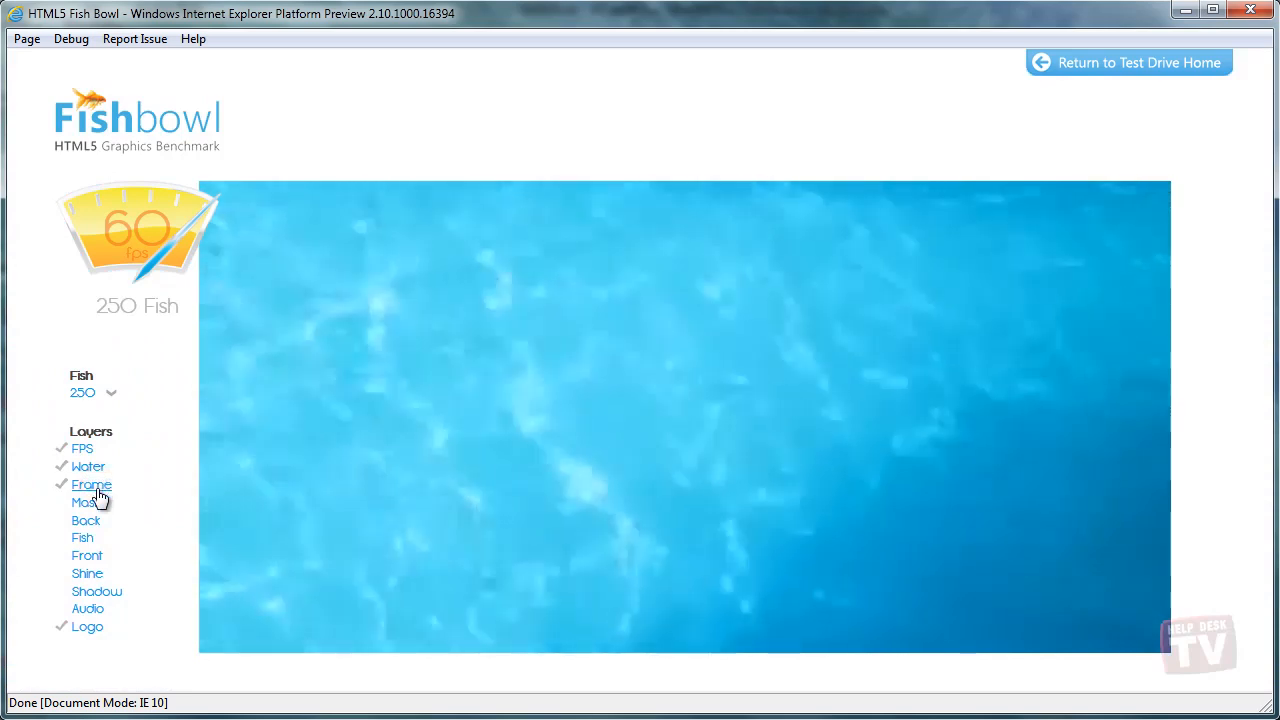
pyautogui.click(91, 484)
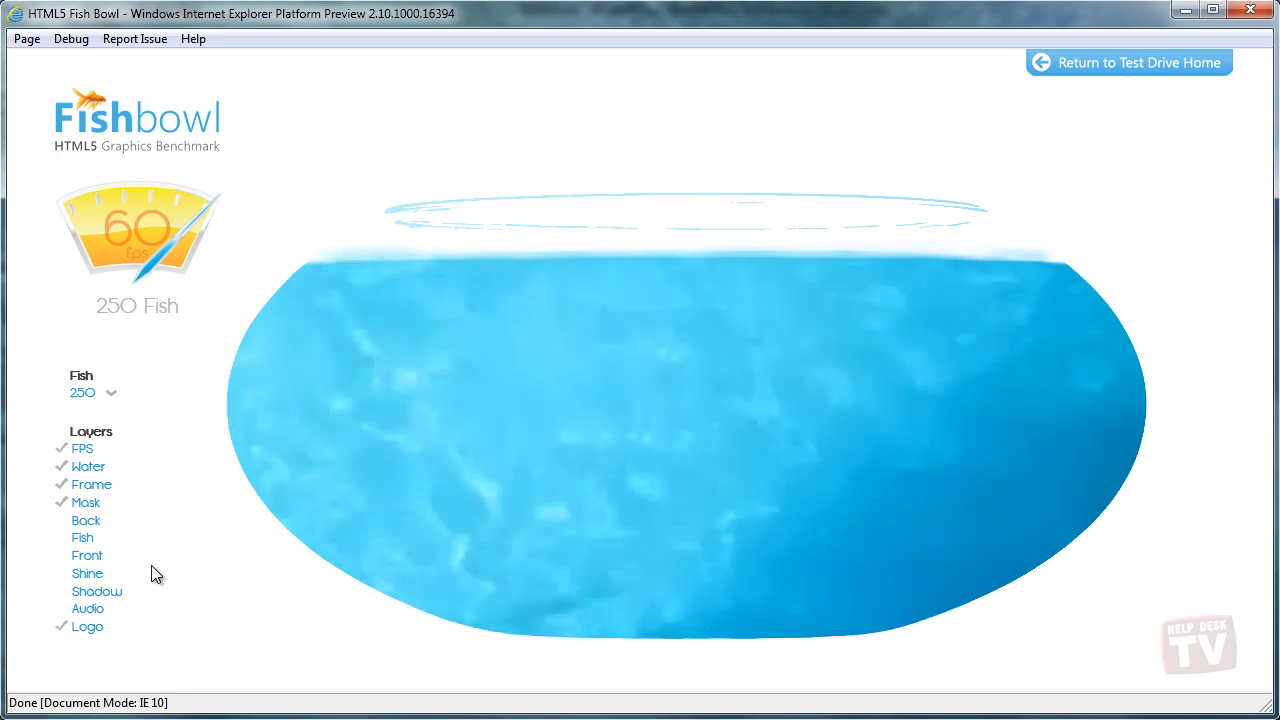
pyautogui.click(85, 520)
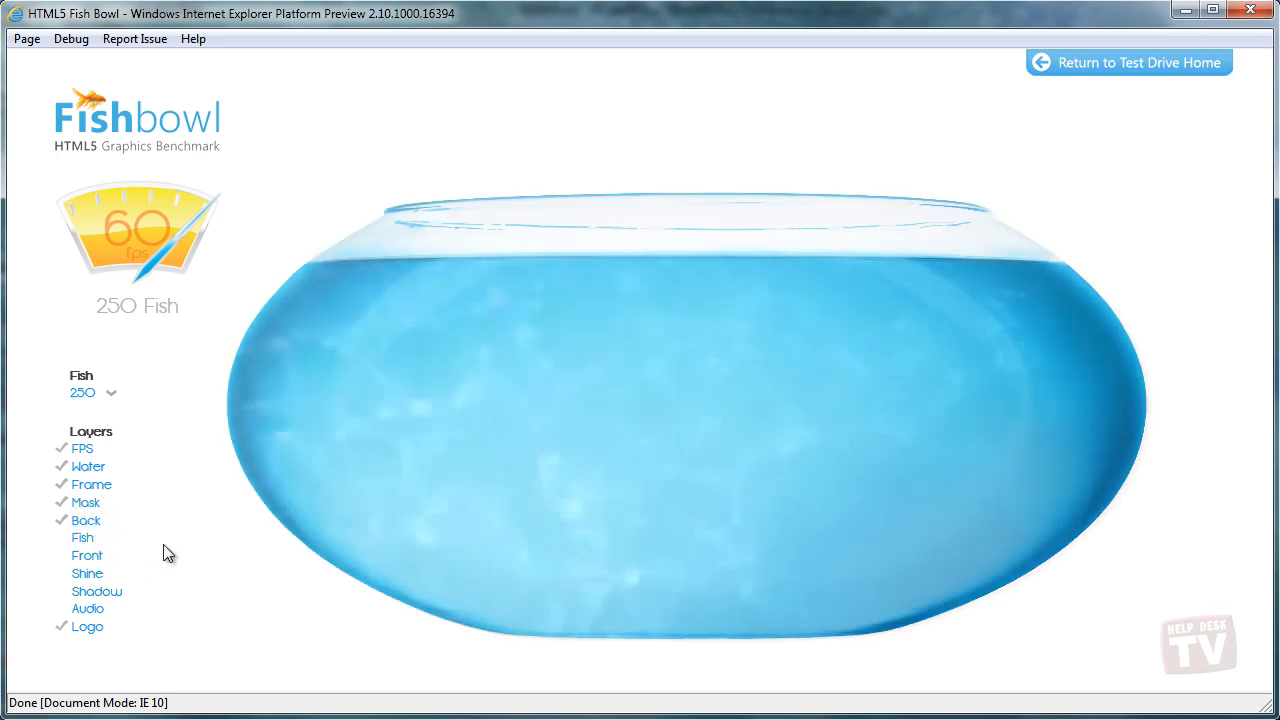
pyautogui.click(86, 555)
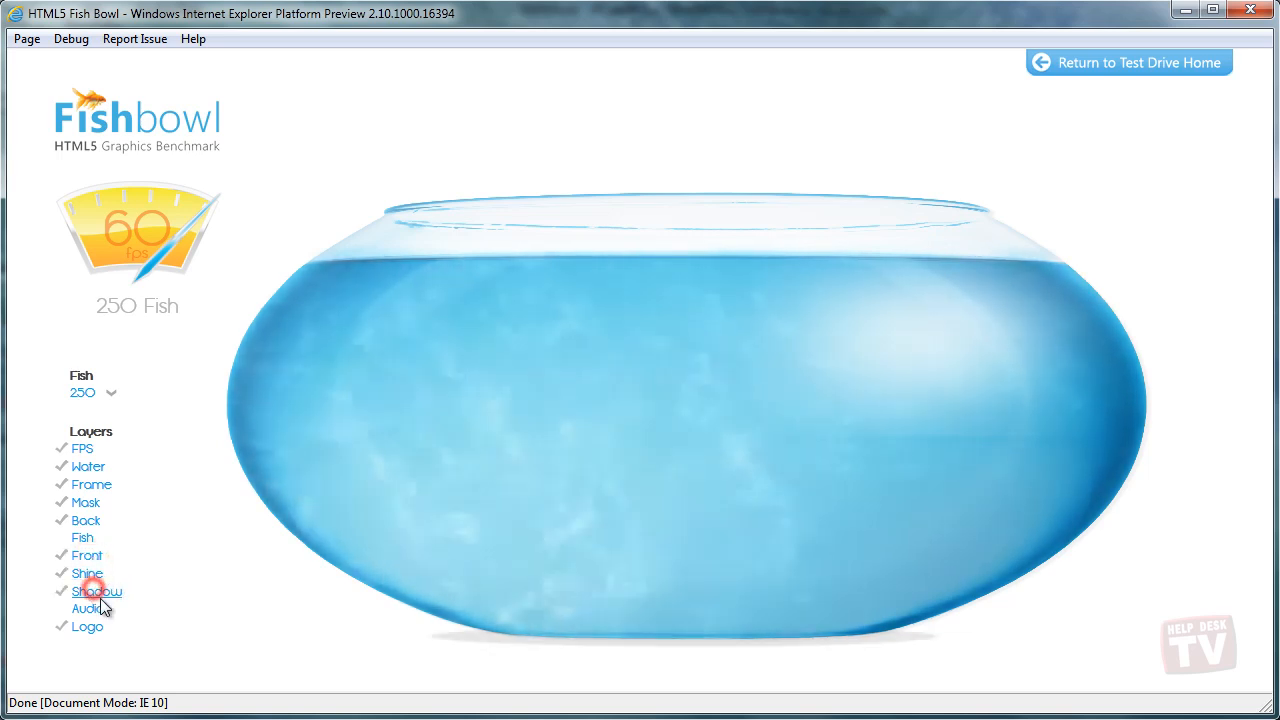
pyautogui.click(96, 591)
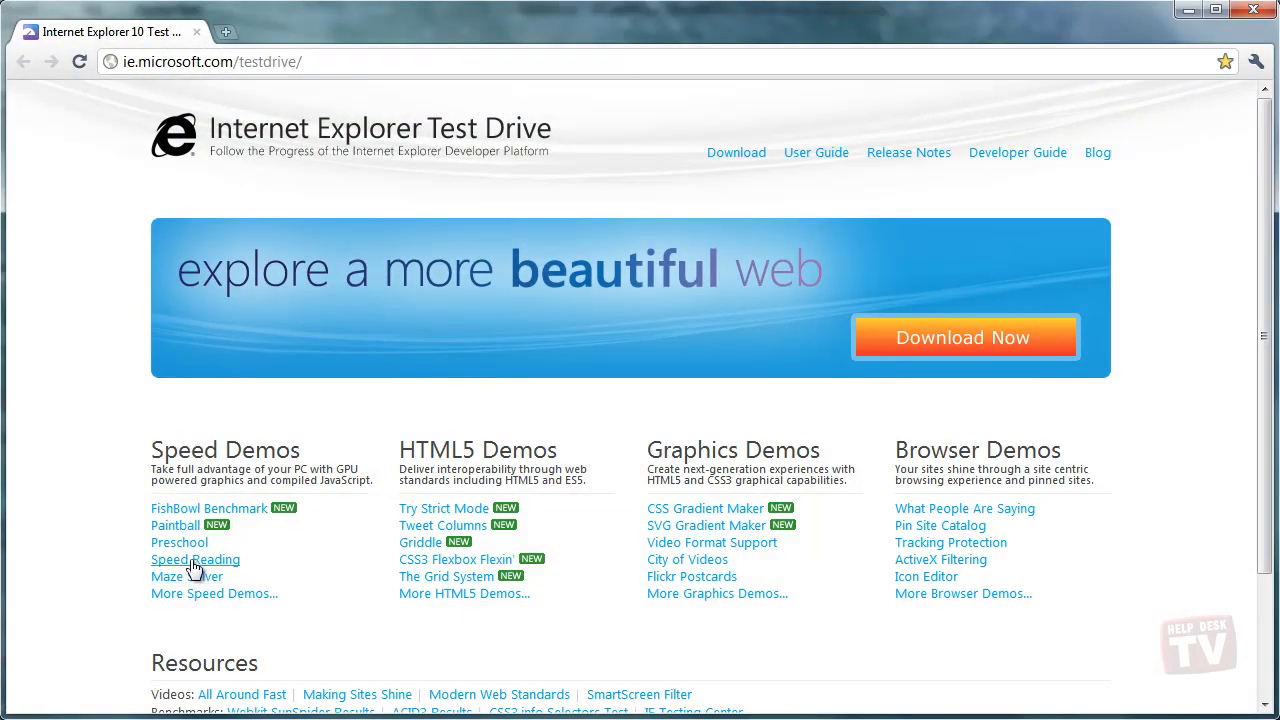
# Launch the Fishbowl benchmark in Chrome and pick 250 from the Fish dropdown.
pyautogui.click(208, 508)
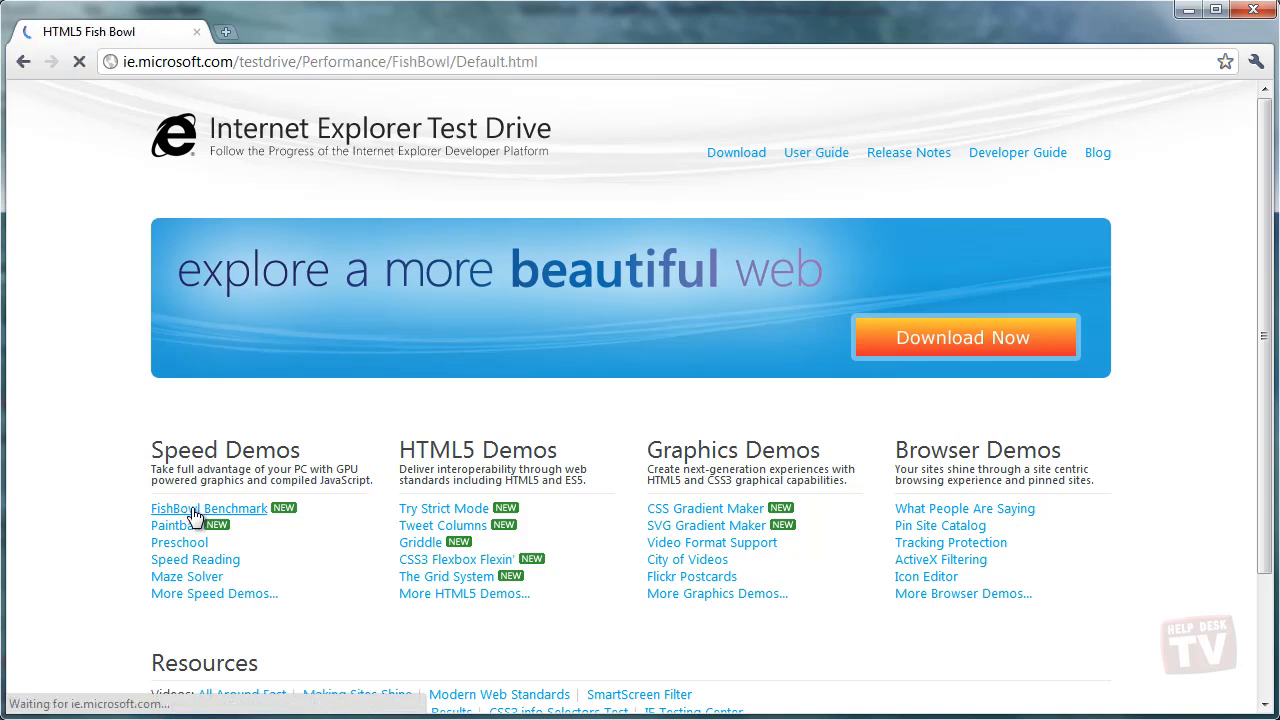
pyautogui.click(208, 508)
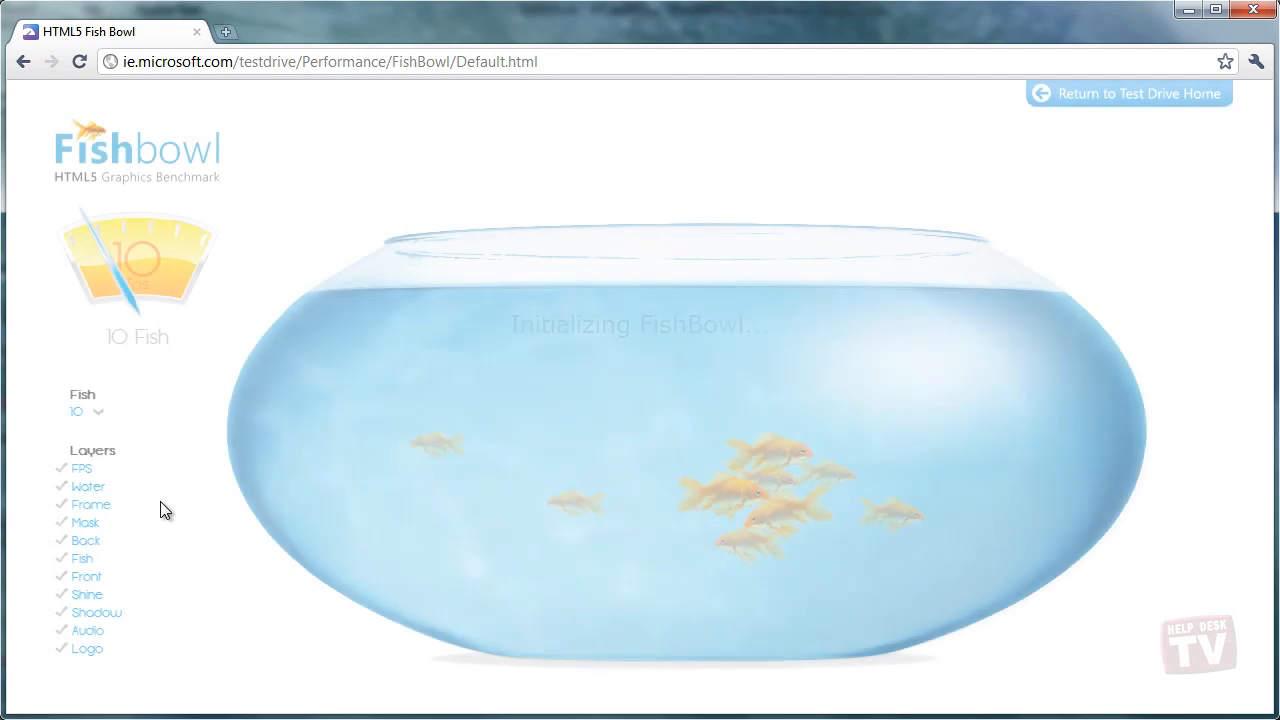
pyautogui.click(100, 411)
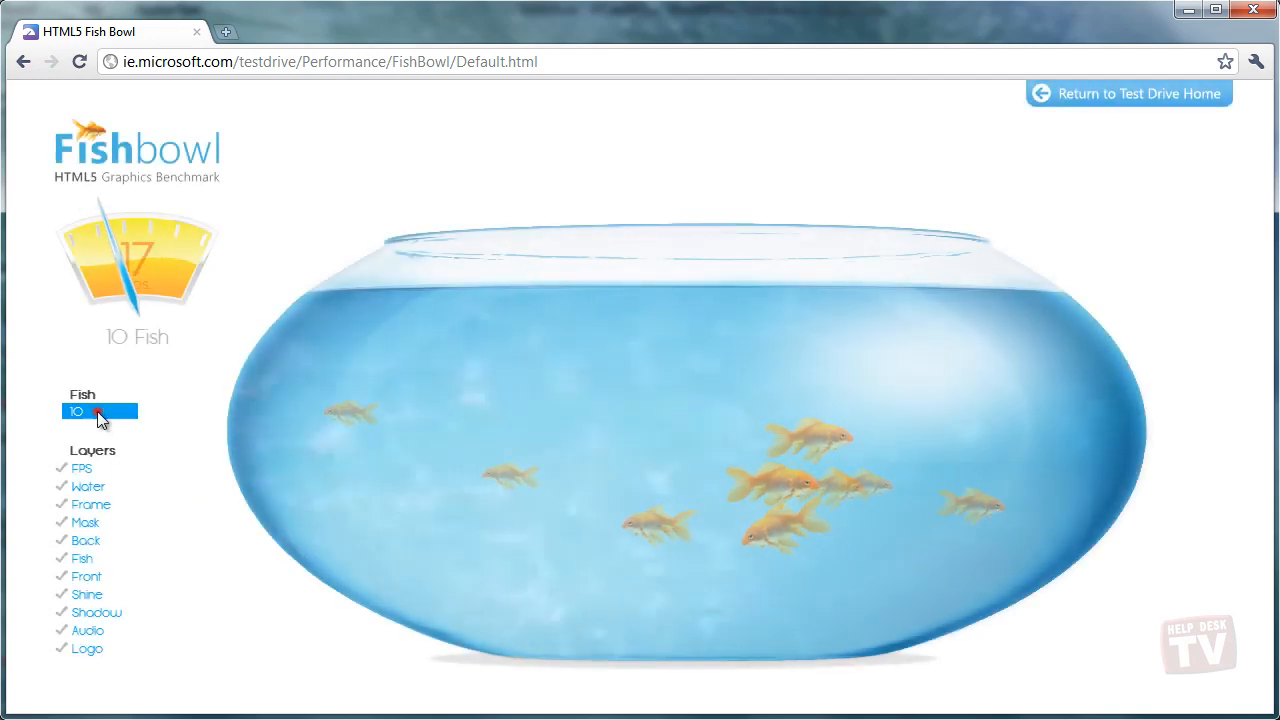
pyautogui.click(99, 411)
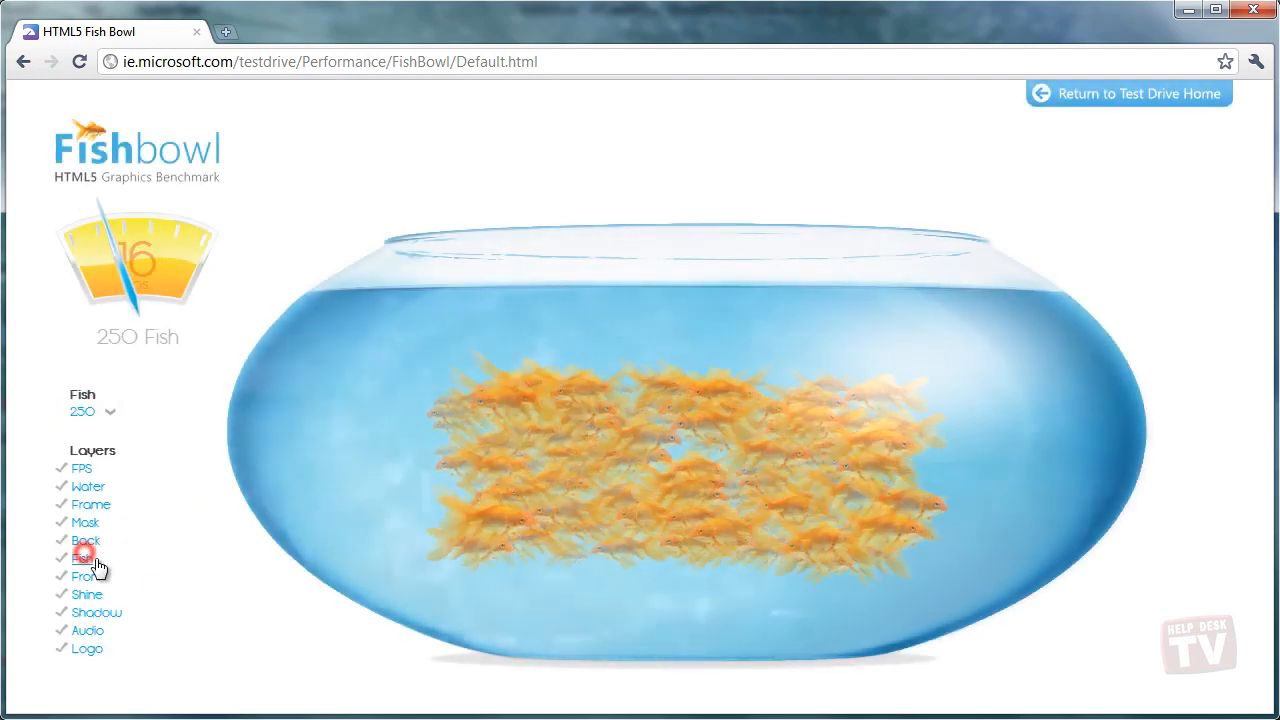